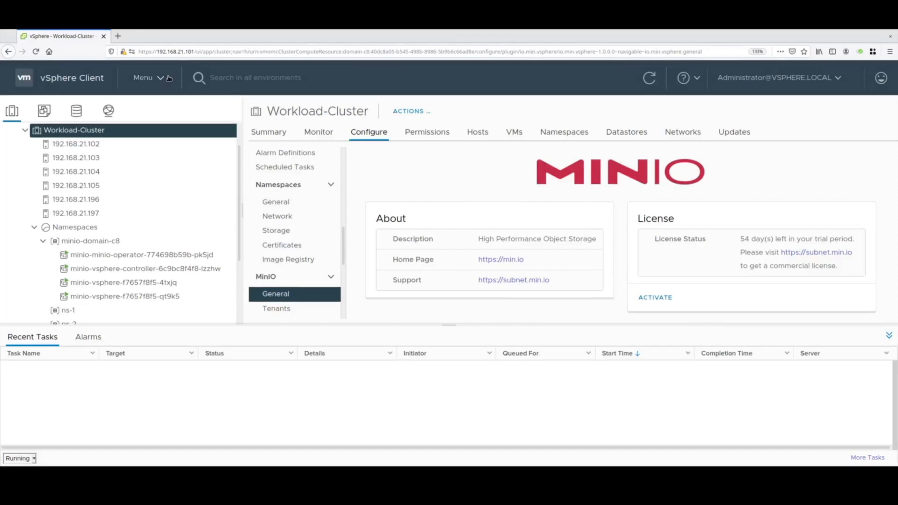
Step: Verify the io.min.vsphere entry in Administration > Client Plugins is deployed and enabled
left_click(143, 78)
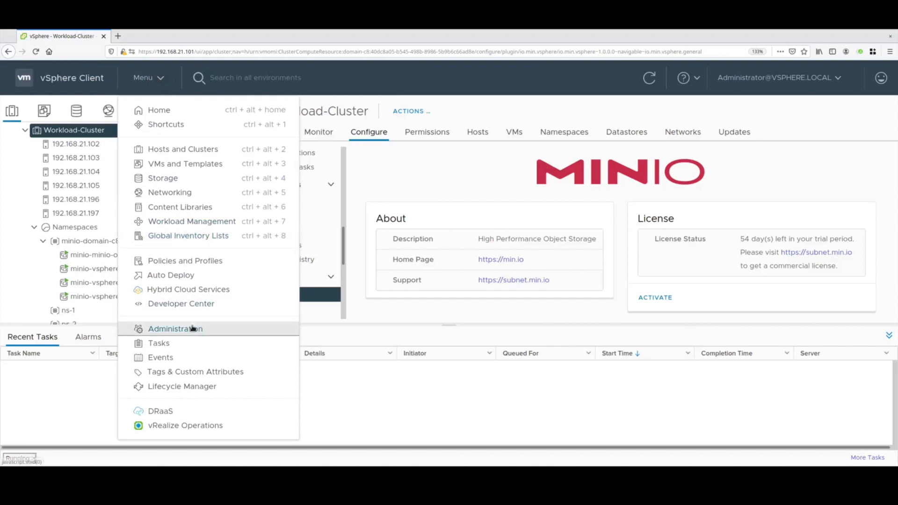
left_click(174, 328)
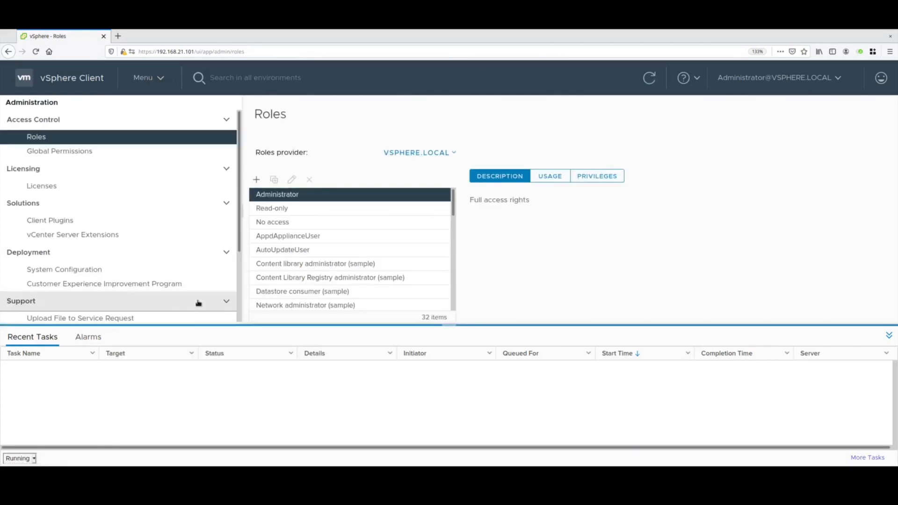
left_click(50, 220)
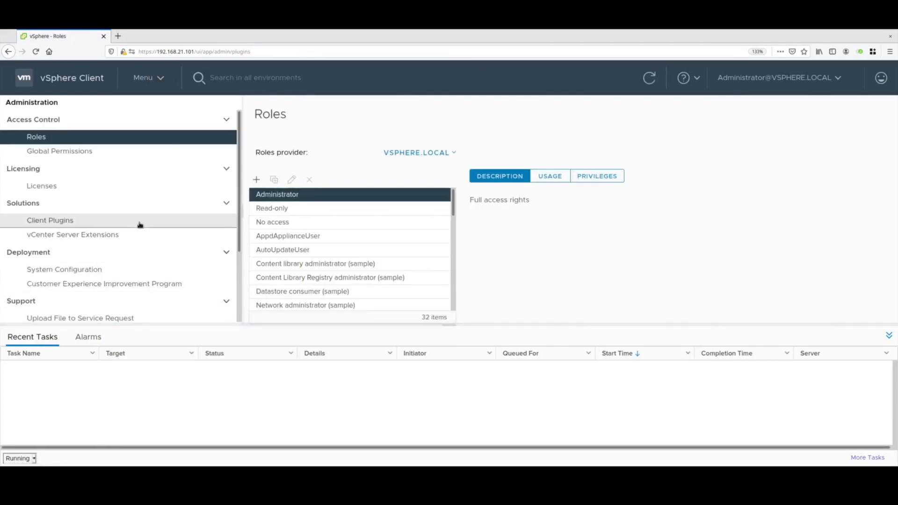
left_click(50, 220)
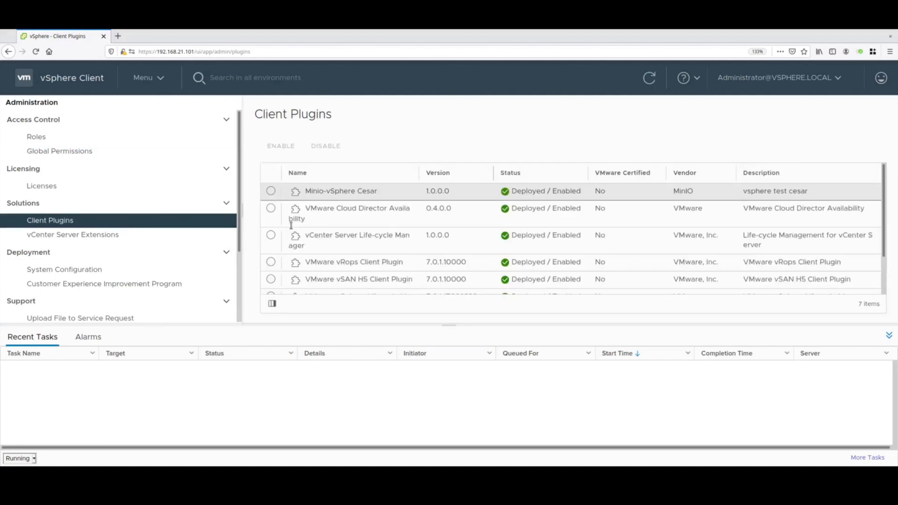
scroll("down", 3)
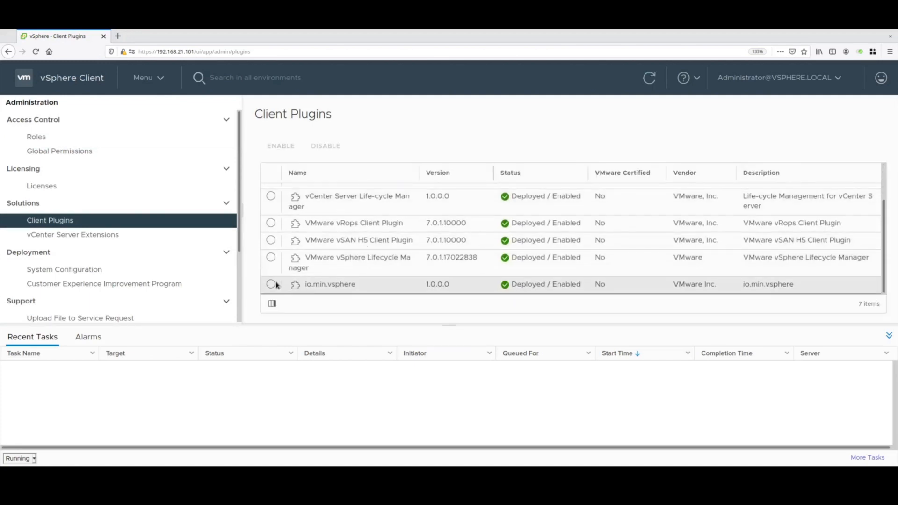
left_click(270, 284)
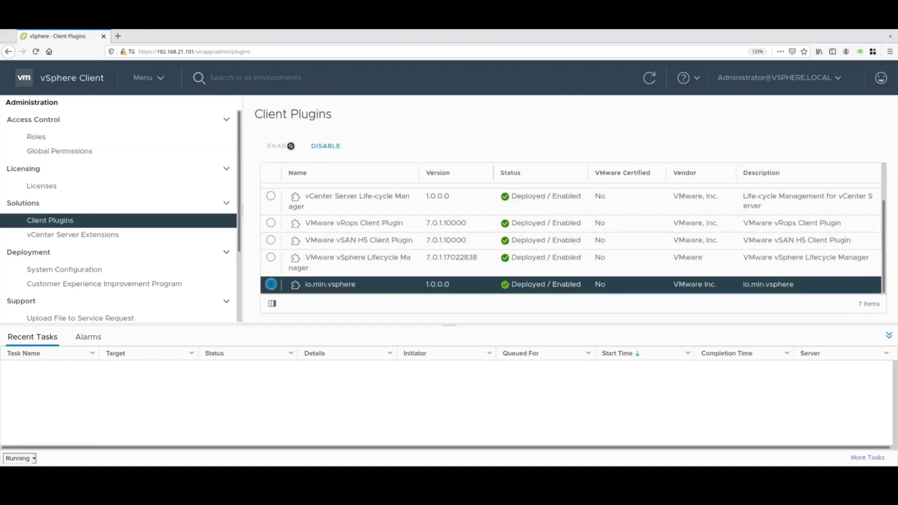
left_click(143, 77)
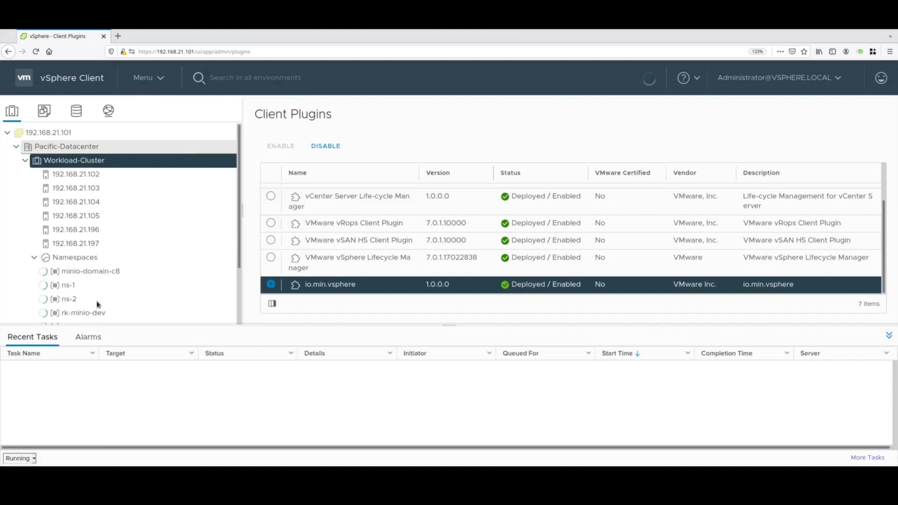
Step: Show Workload-Cluster's empty Configure > MinIO > Tenants page and its Actions menu
left_click(43, 271)
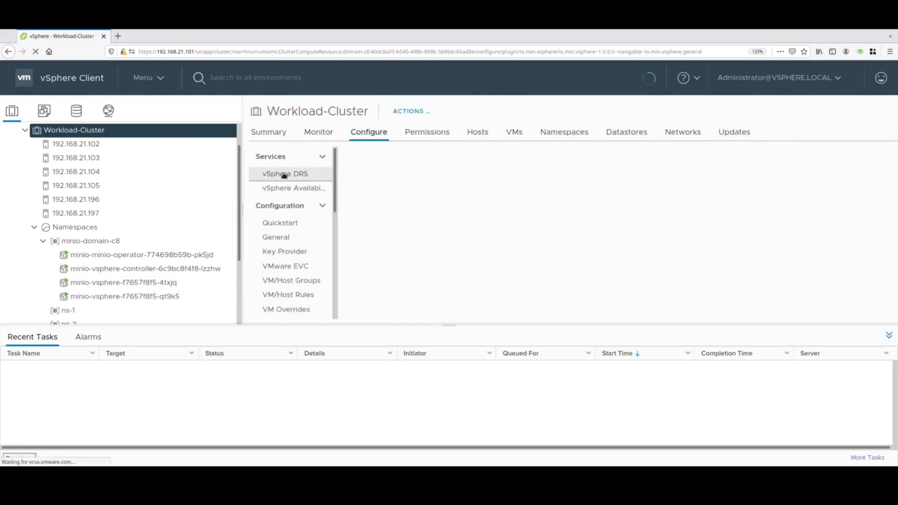
scroll("down", 3)
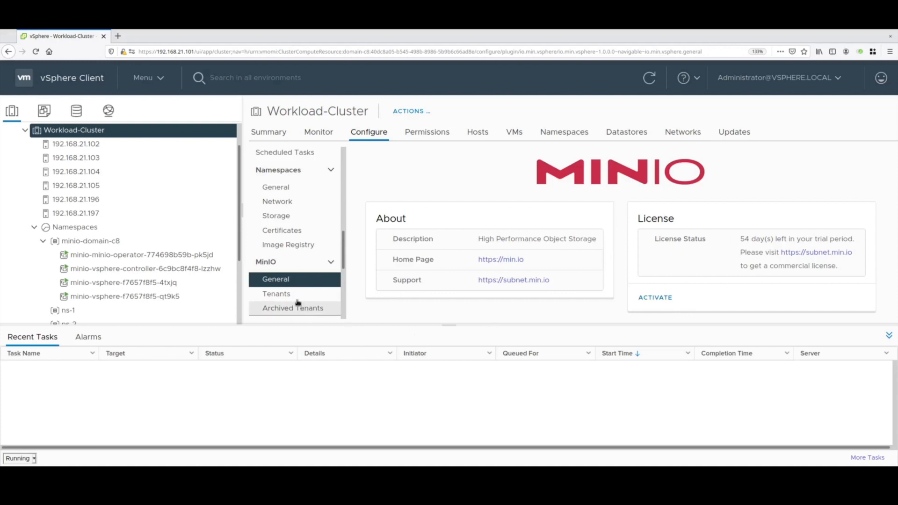
left_click(275, 293)
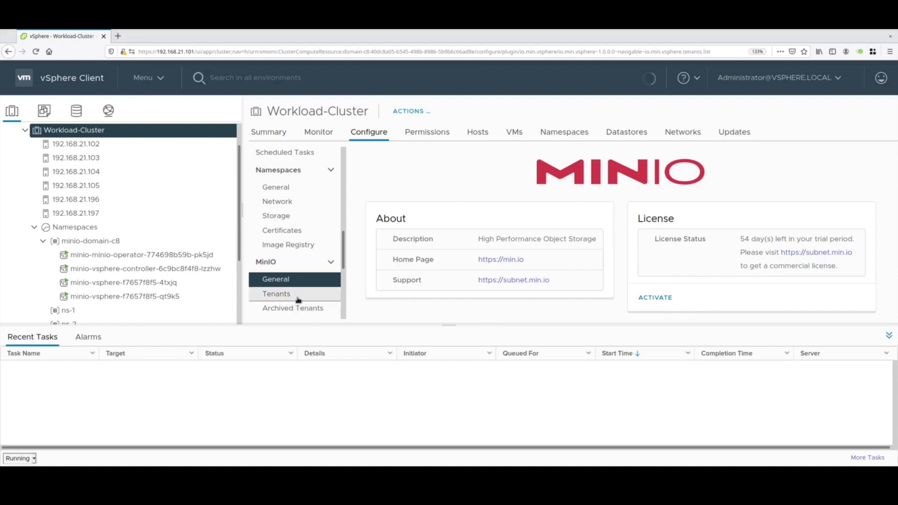
left_click(277, 294)
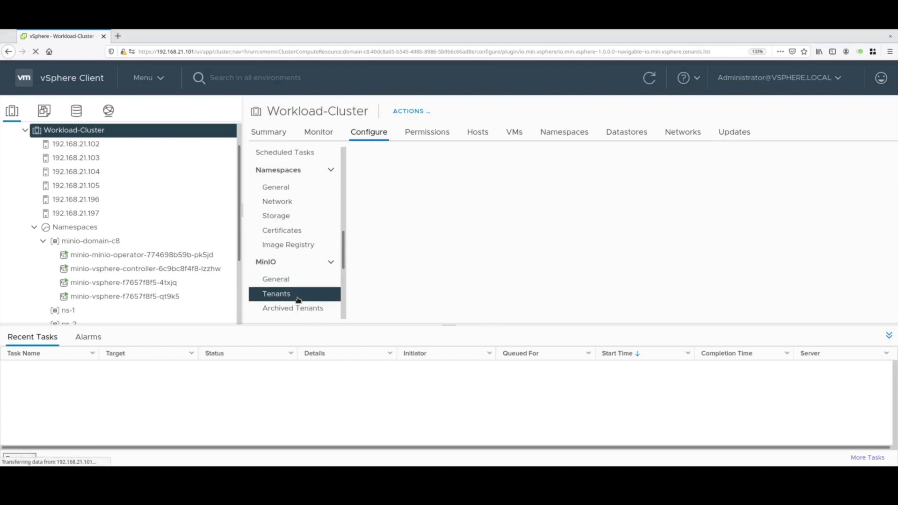
left_click(276, 293)
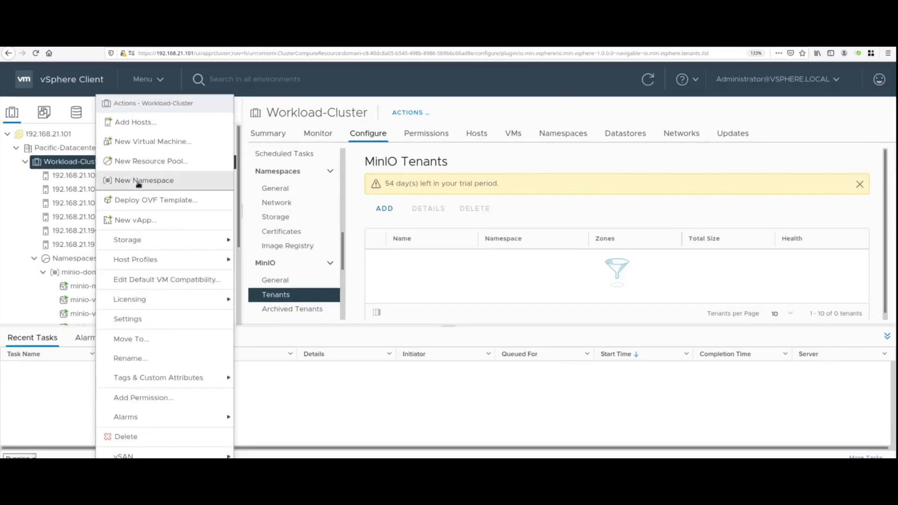
Step: Create namespace 'vmug' on Workload-Cluster with description 'demo namespace'
left_click(143, 180)
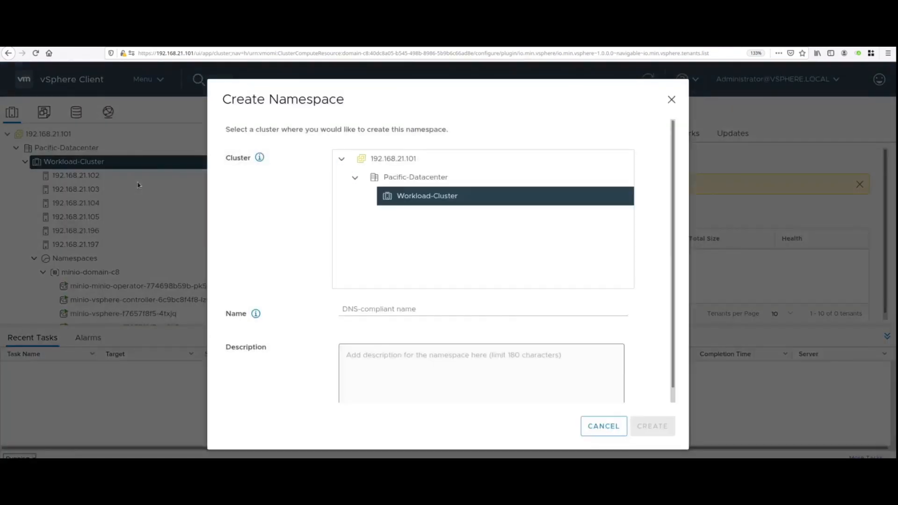
mouse_move(446, 199)
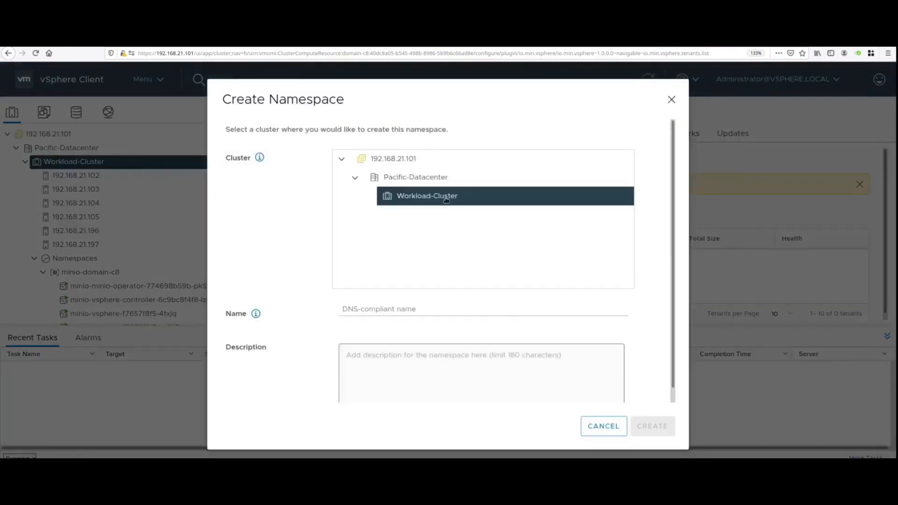
type("v")
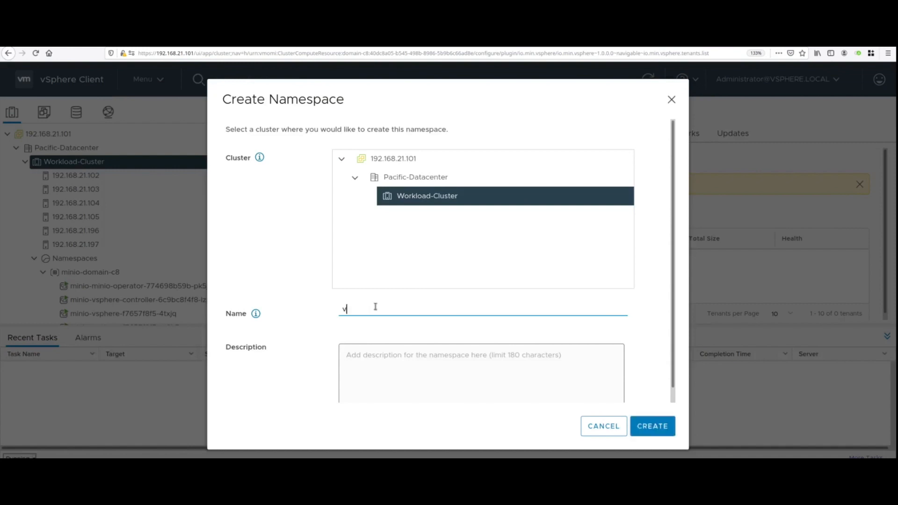
type("mug")
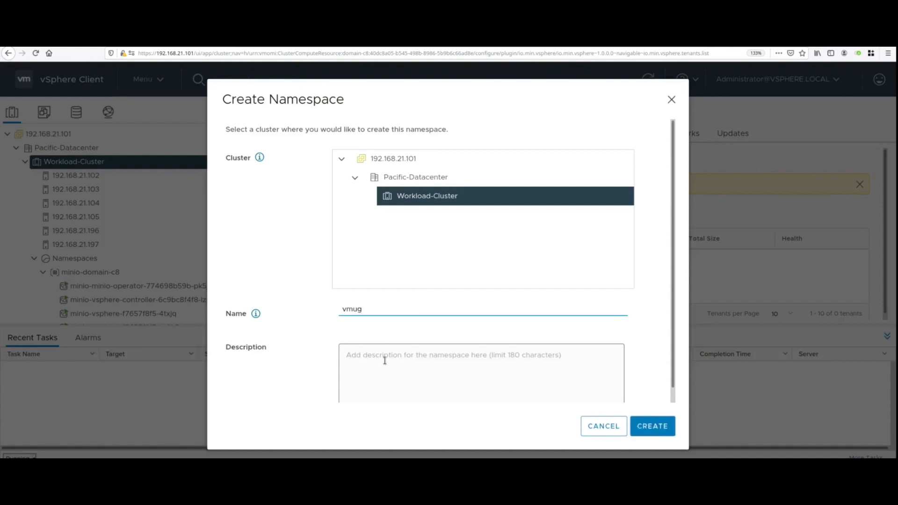
type("demo")
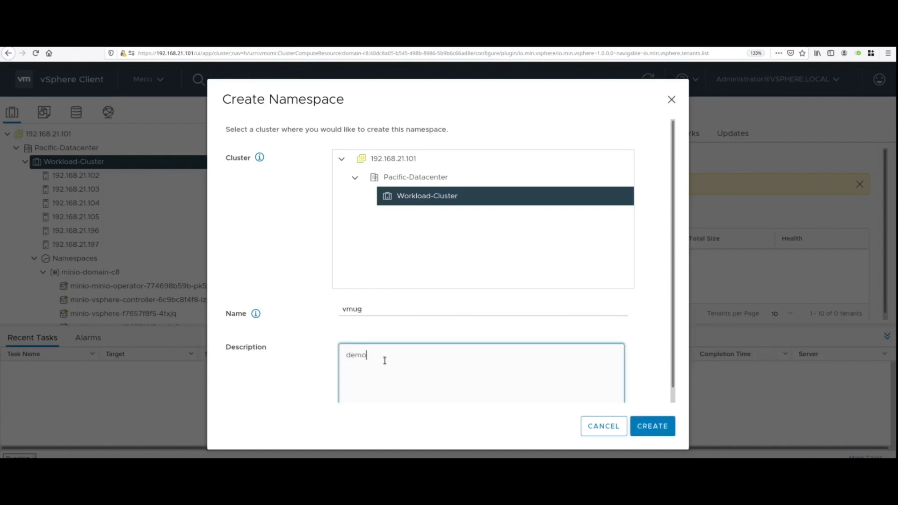
type("namespace")
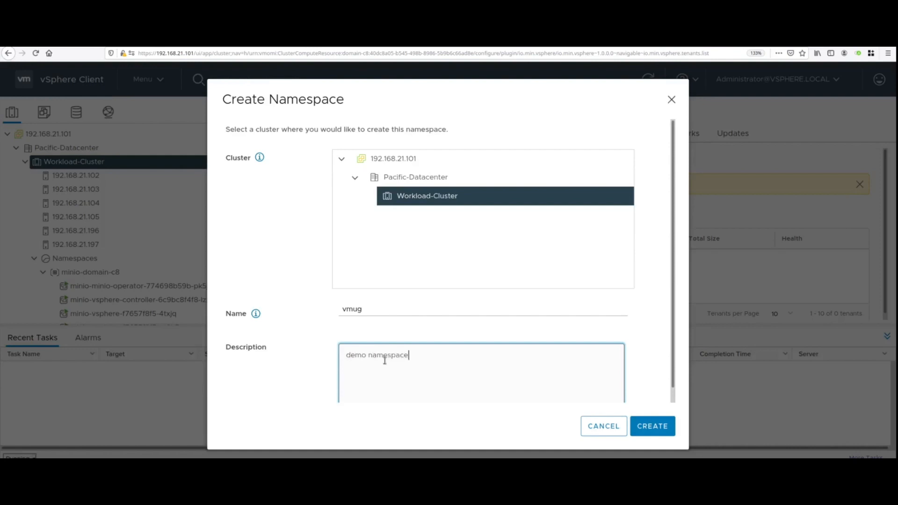
mouse_move(623, 420)
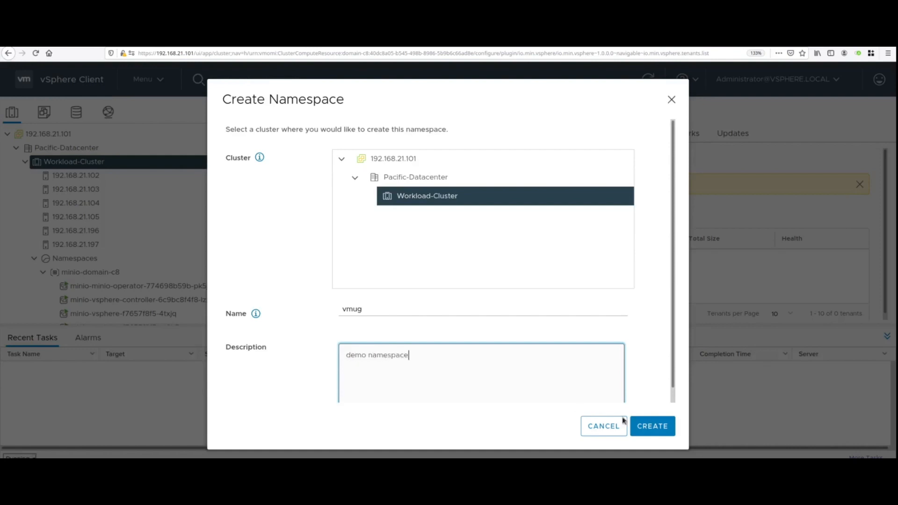
left_click(651, 425)
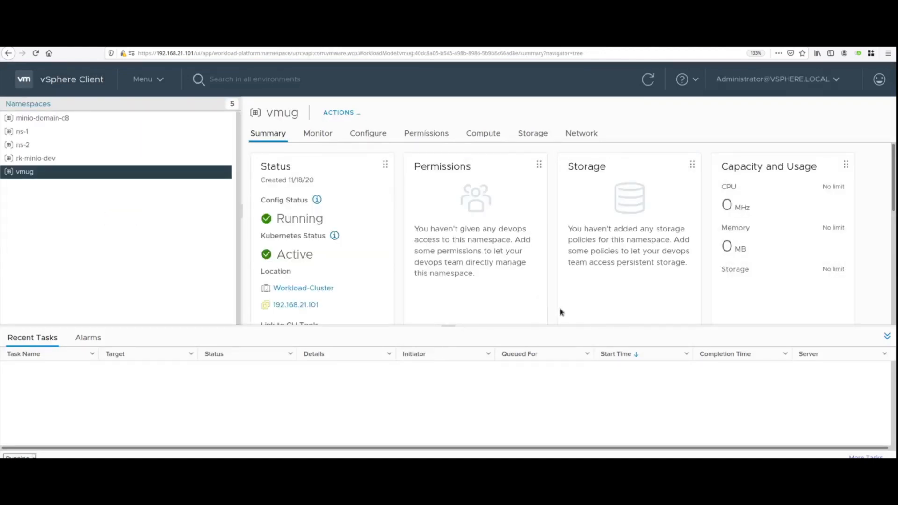
scroll("down", 3)
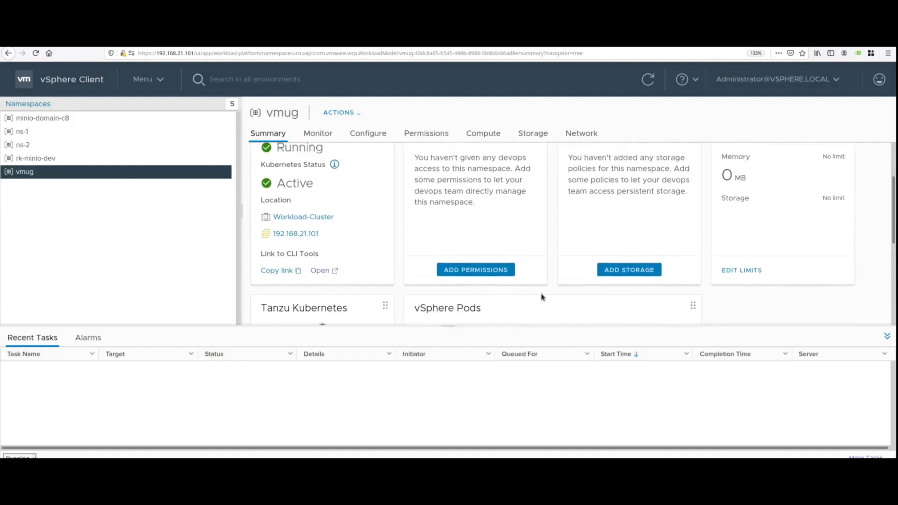
Step: Attach the minio-vsan-direct-thick storage policy to vmug through Add Storage
left_click(627, 269)
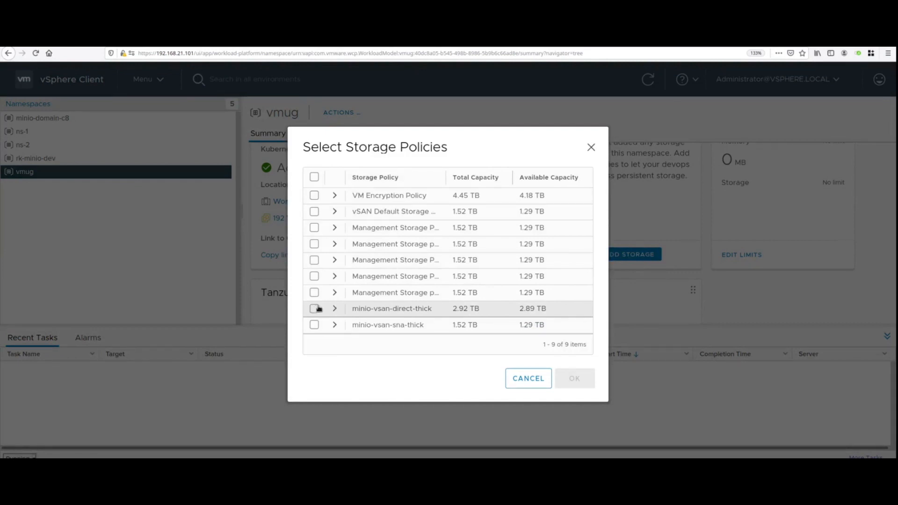
left_click(313, 308)
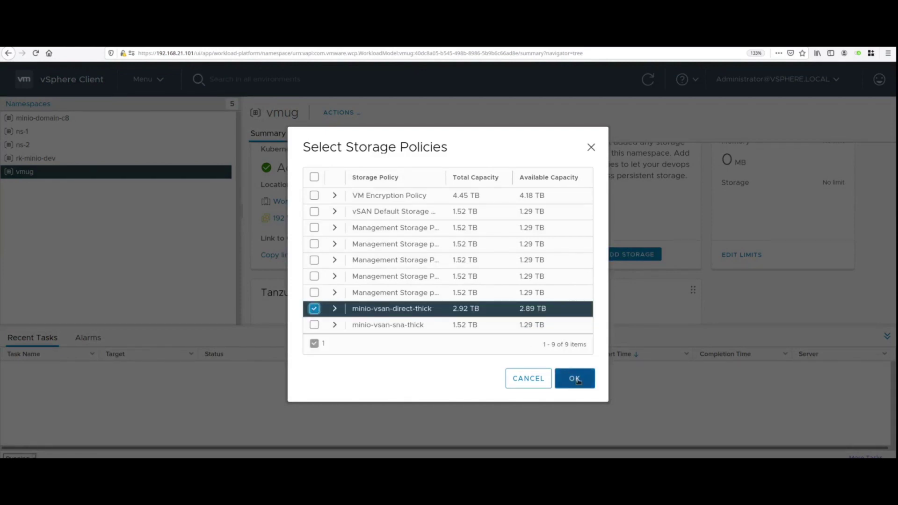
left_click(574, 378)
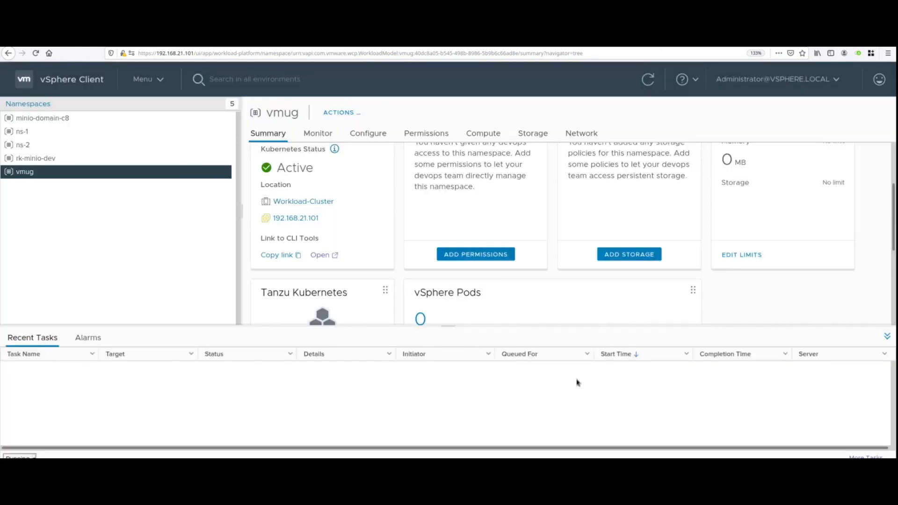
scroll("down", 3)
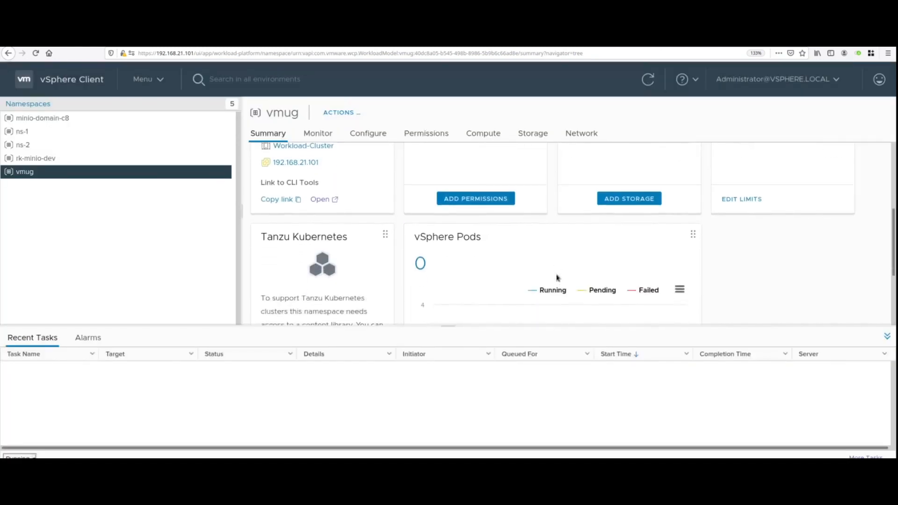
scroll("up", 3)
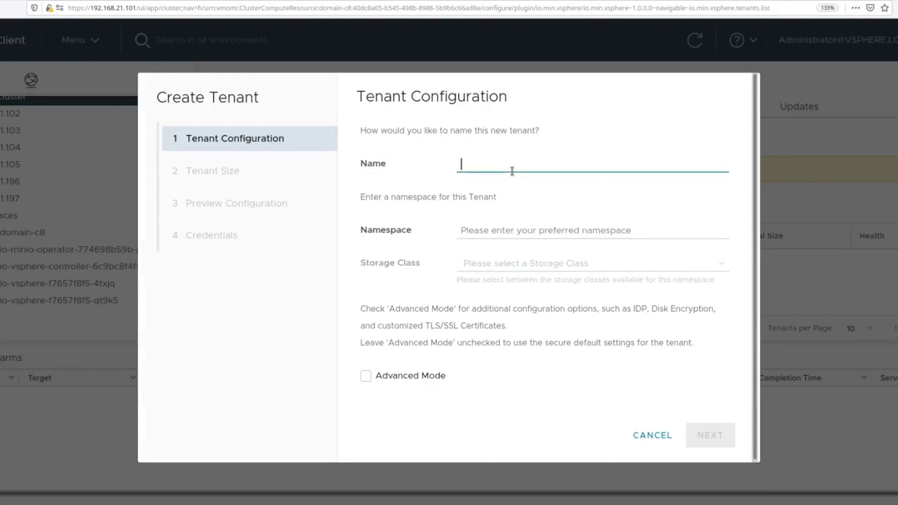
Step: Enter tenant name 'minio', namespace 'vmug' and storage class minio-vsan-direct-thick
type("minio")
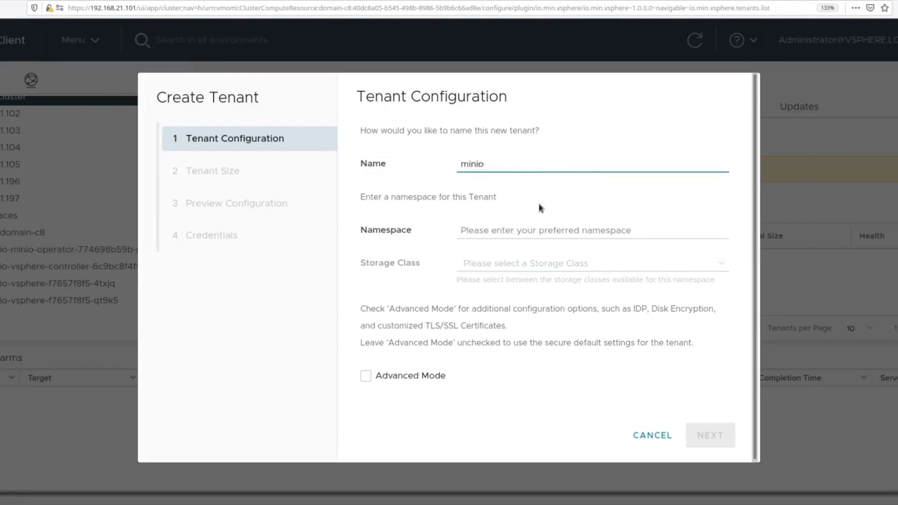
type("vm")
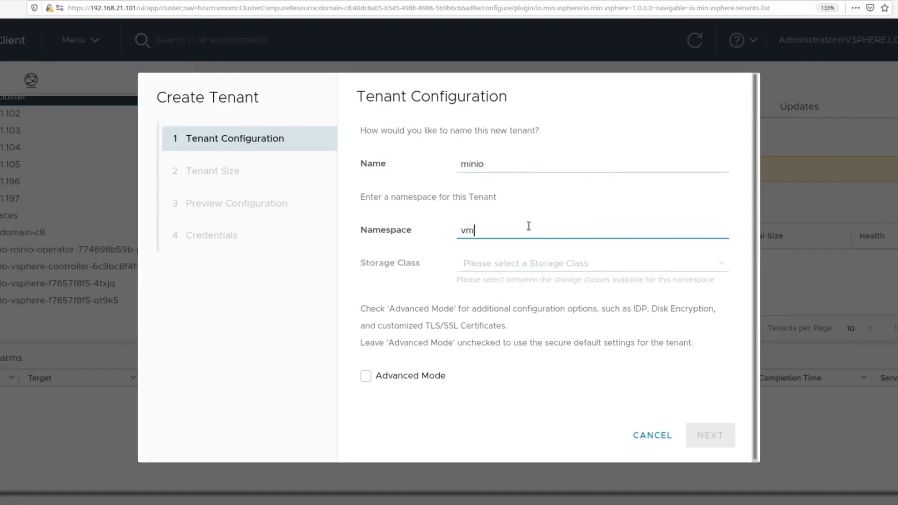
type("ug")
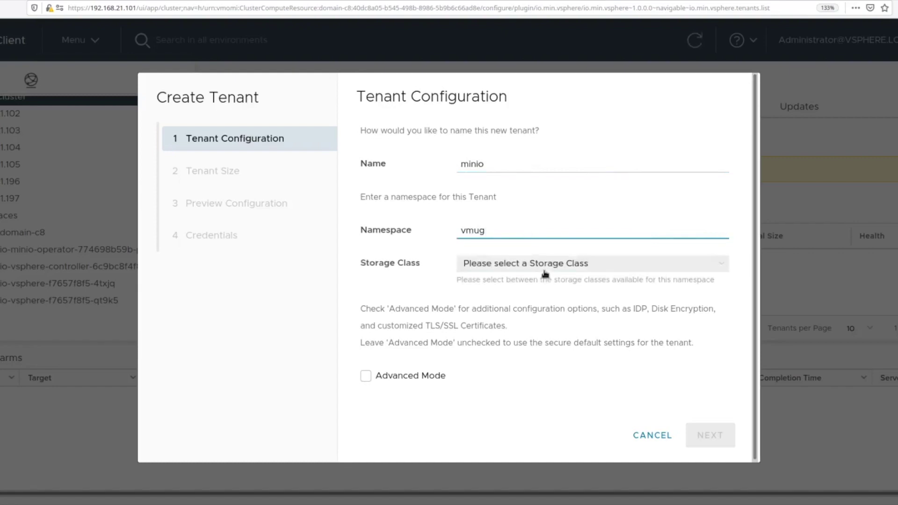
left_click(592, 262)
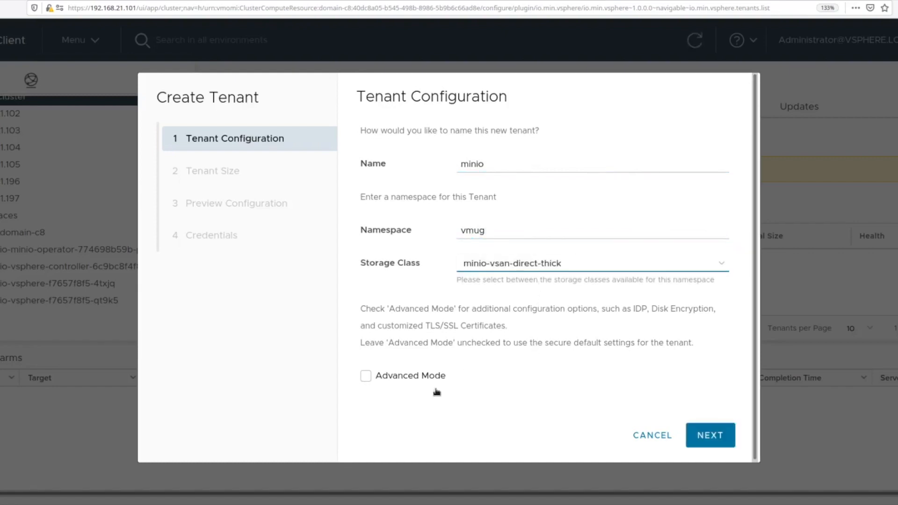
mouse_move(436, 381)
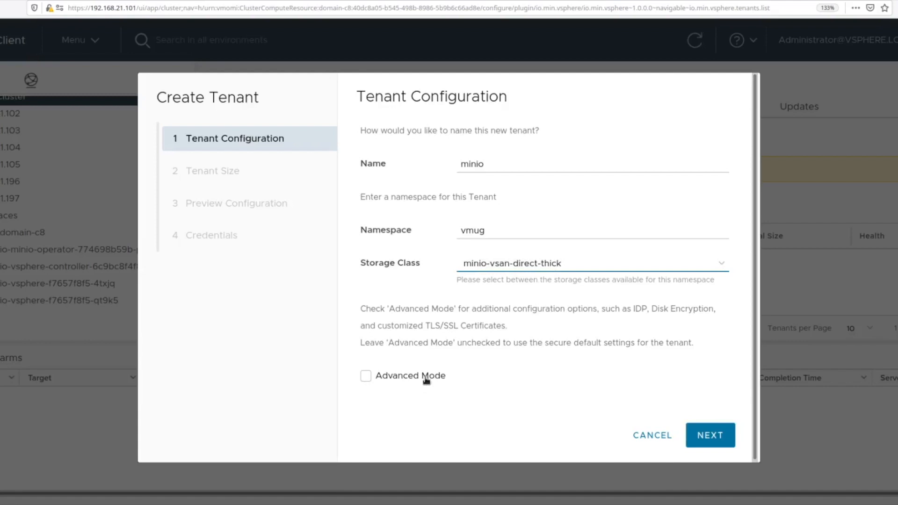
Step: Turn on Advanced Mode, disable TLS, and advance past Encryption to Tenant Size
left_click(709, 436)
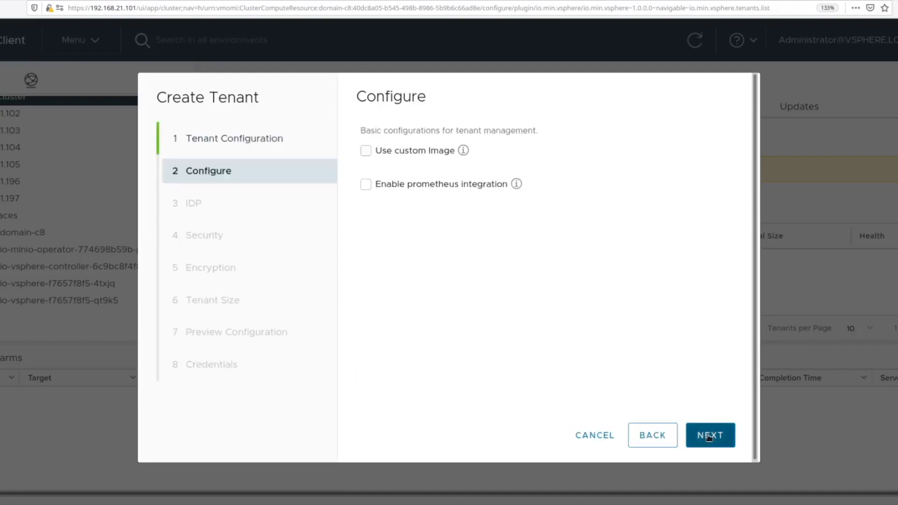
mouse_move(643, 369)
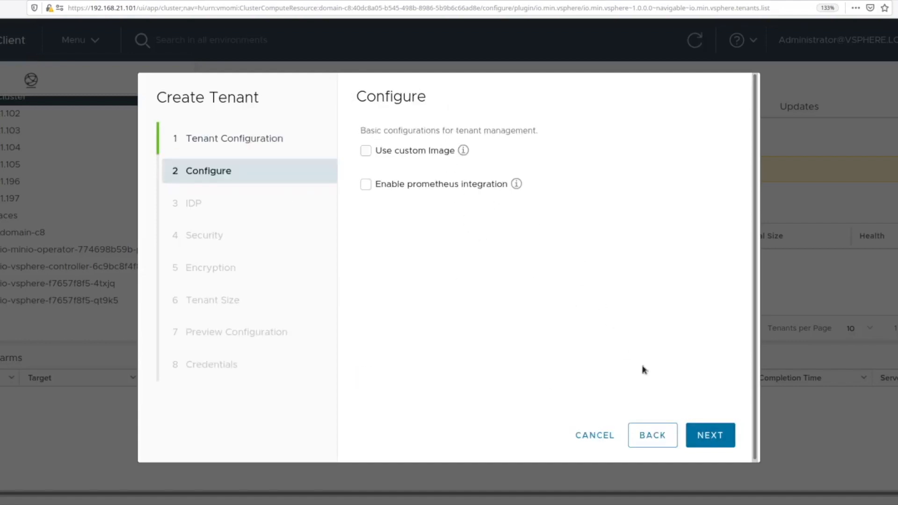
left_click(709, 434)
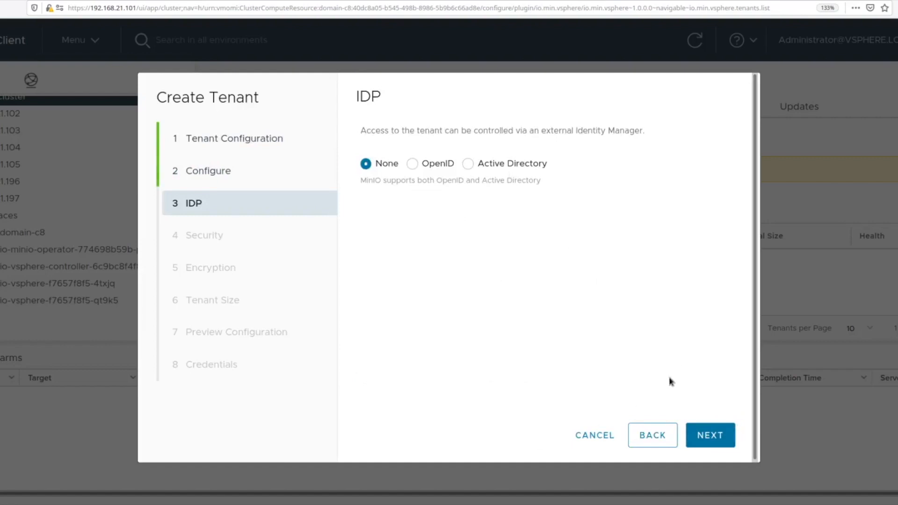
left_click(709, 435)
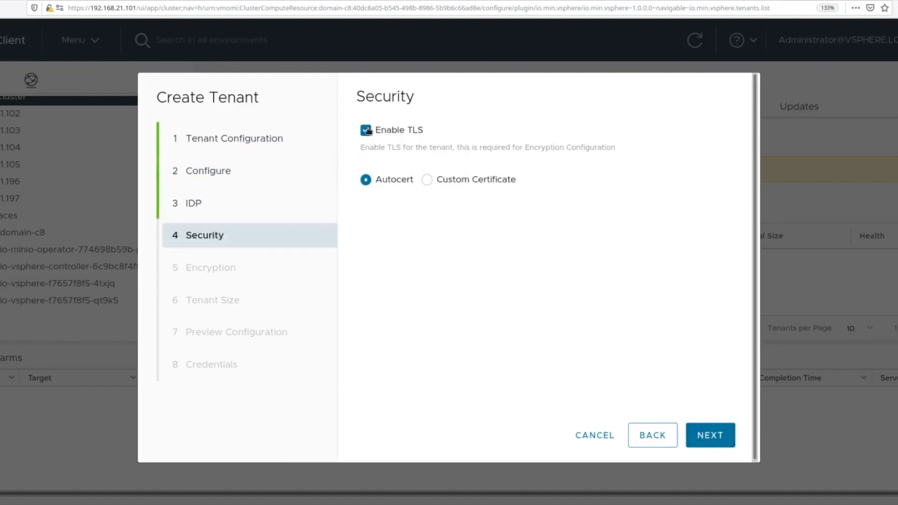
left_click(365, 130)
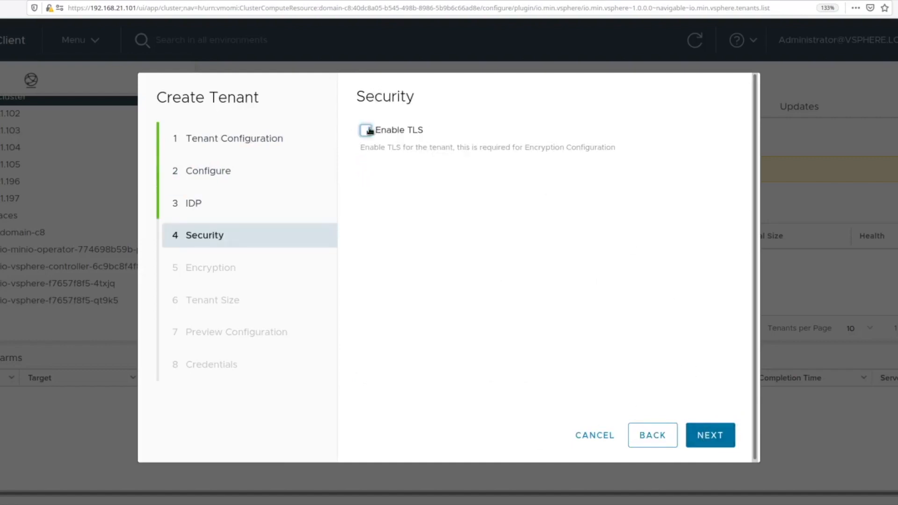
left_click(709, 434)
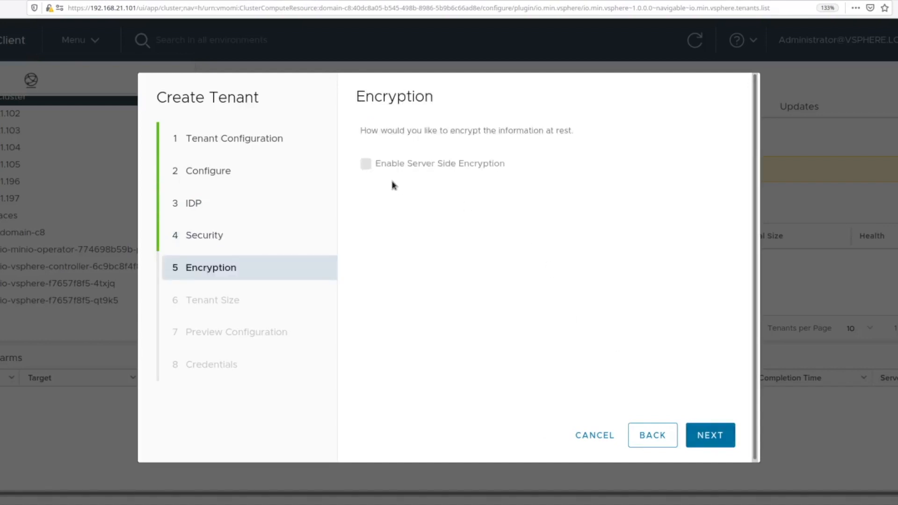
left_click(709, 436)
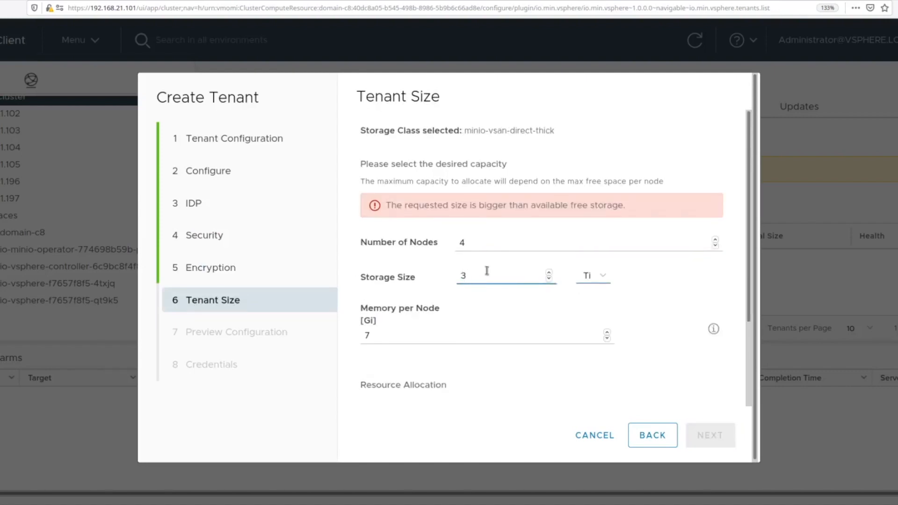
Step: Set storage size to 50 Gi and review 2 Gi memory per node with EC:8
type("50")
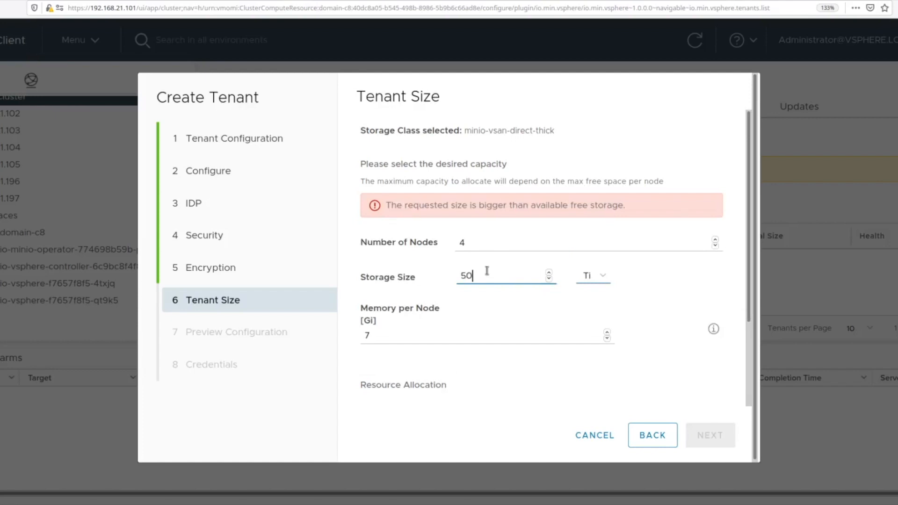
left_click(591, 275)
type("2")
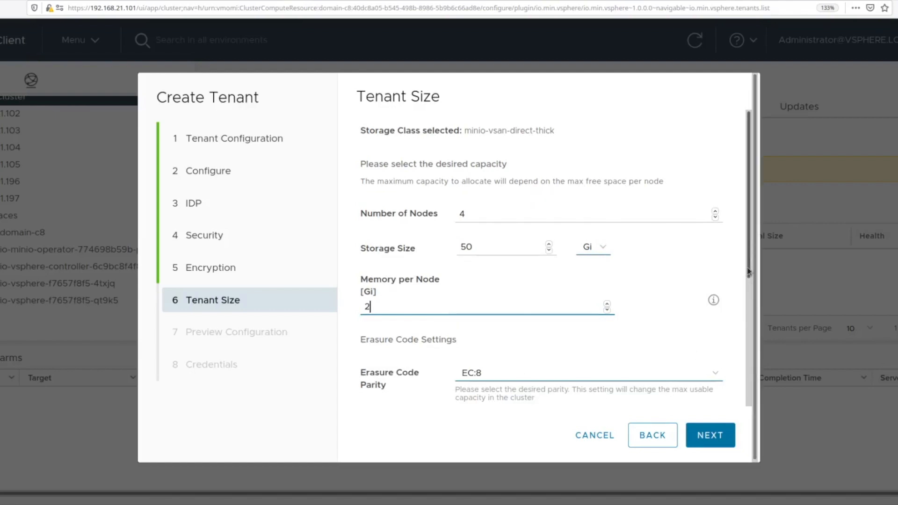
scroll("down", 3)
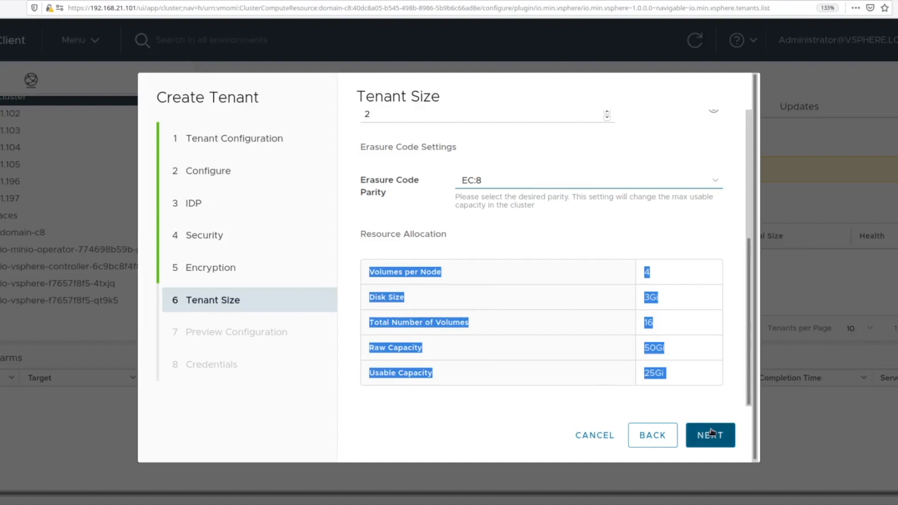
mouse_move(537, 165)
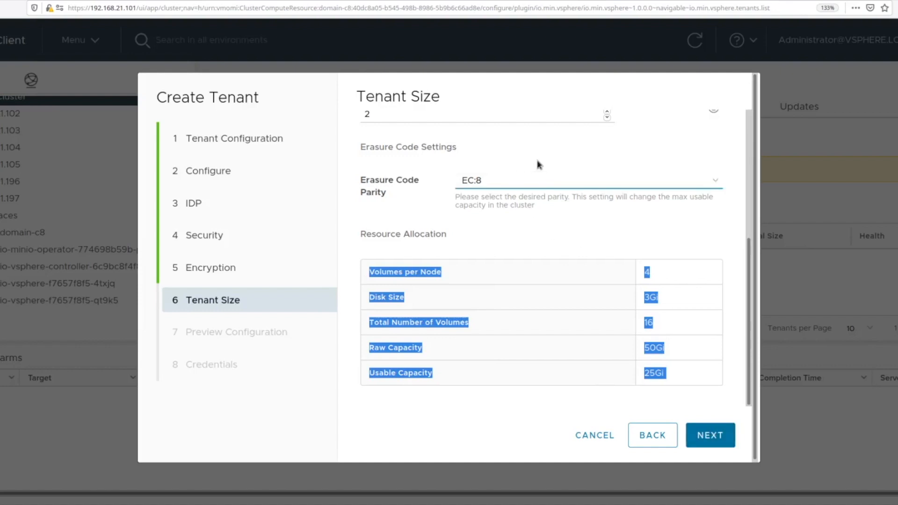
mouse_move(709, 435)
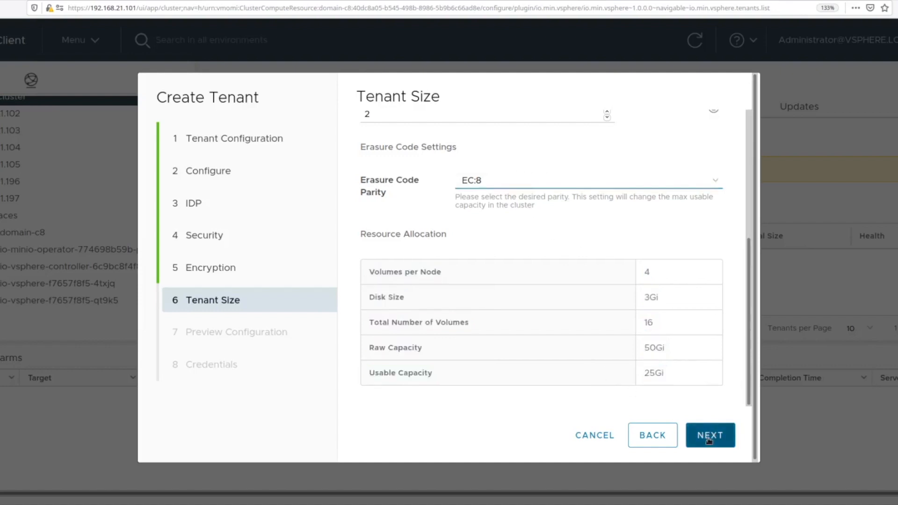
Step: Review the Preview Configuration and create the minio tenant
left_click(709, 434)
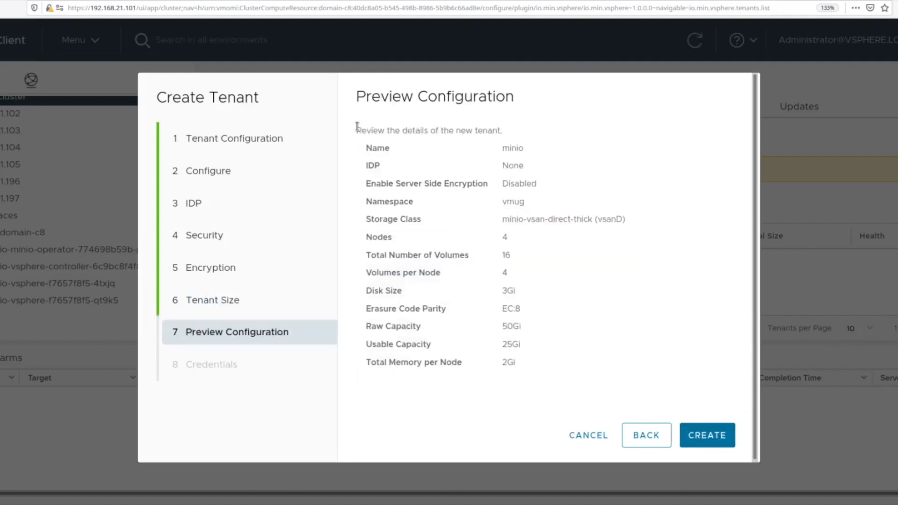
mouse_move(694, 380)
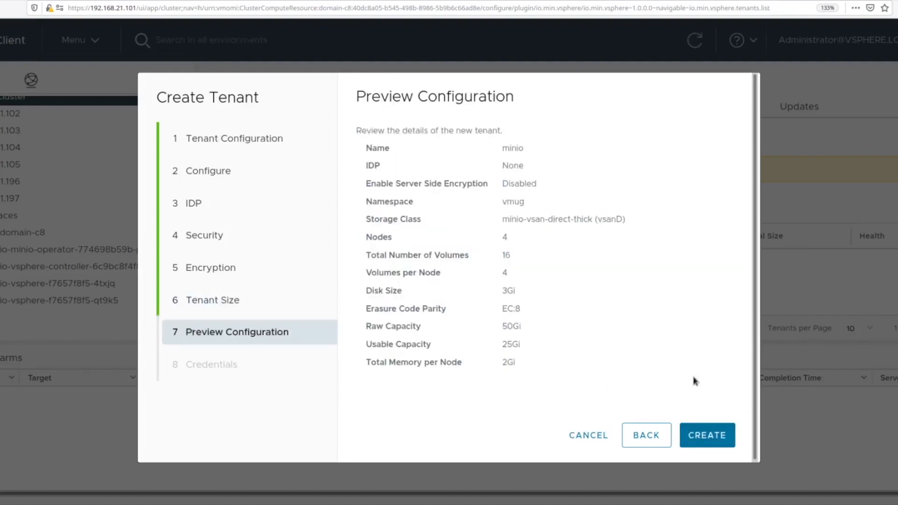
left_click(707, 435)
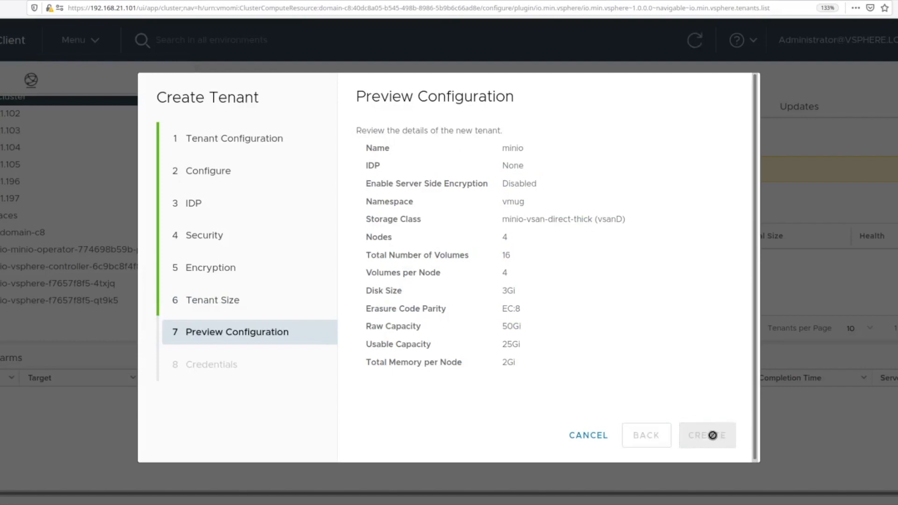
left_click(707, 435)
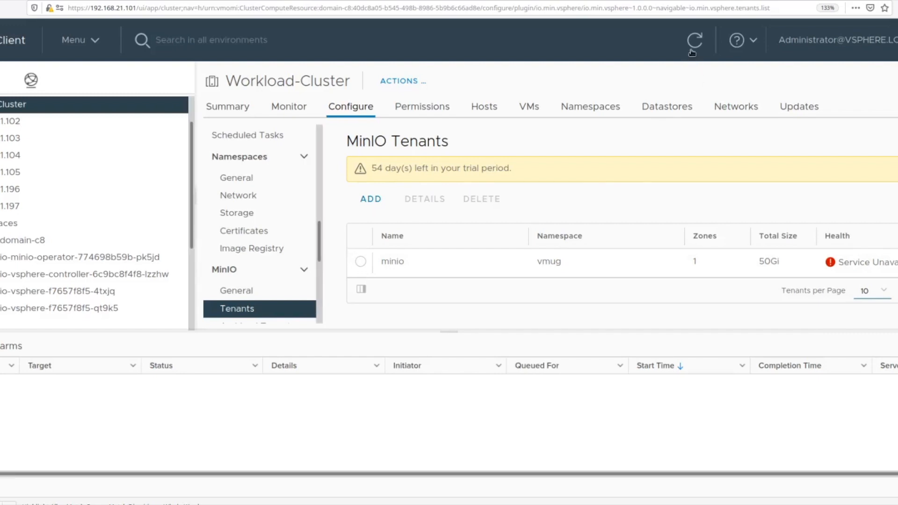
Step: Refresh the tenants list until minio's health reads Online
left_click(694, 40)
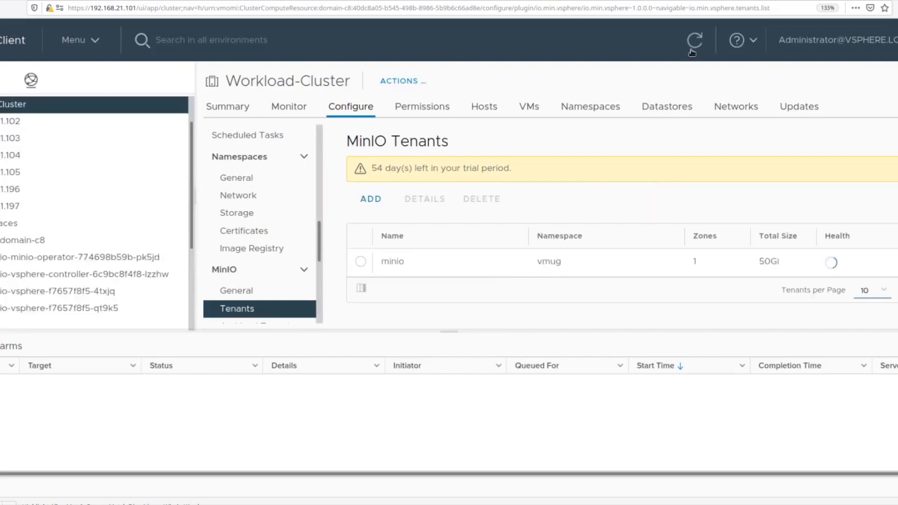
left_click(694, 40)
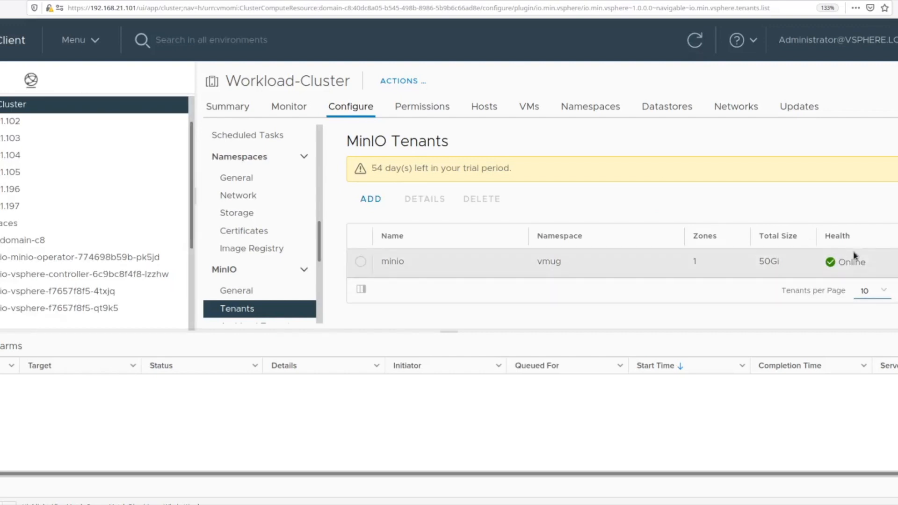
scroll("down", 3)
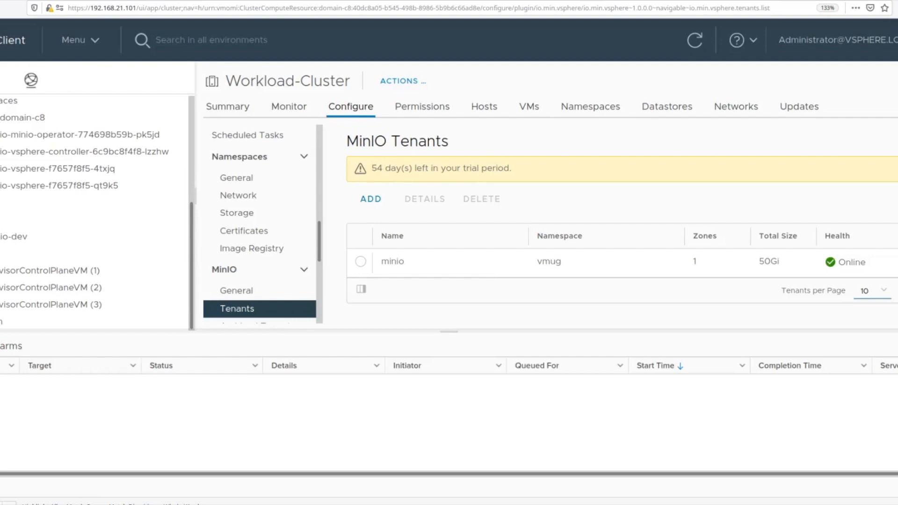
scroll("down", 3)
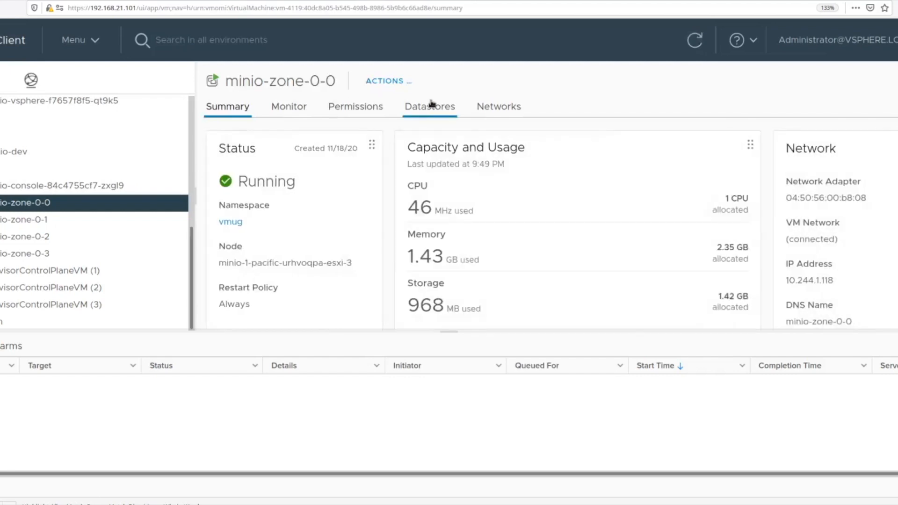
Step: Open Monitor > vSAN > Physical disk placement for the minio-zone-0-0 pod
scroll("down", 3)
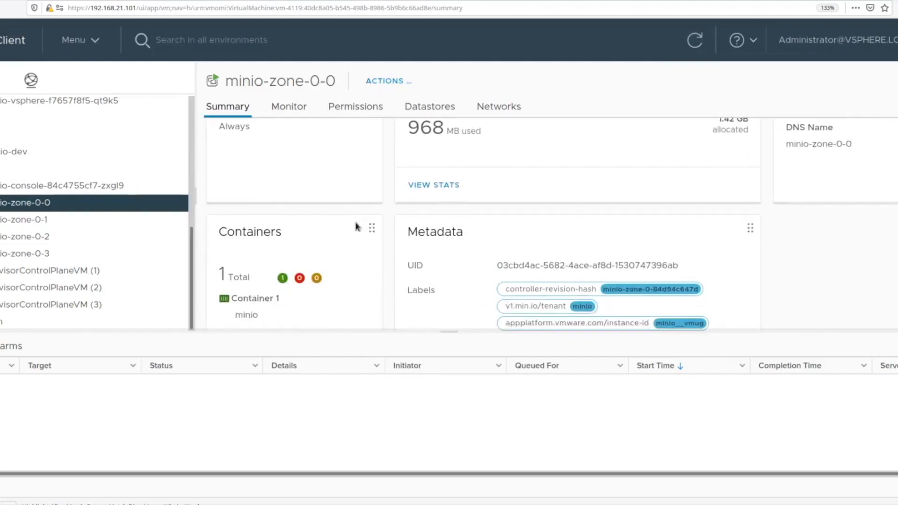
scroll("down", 3)
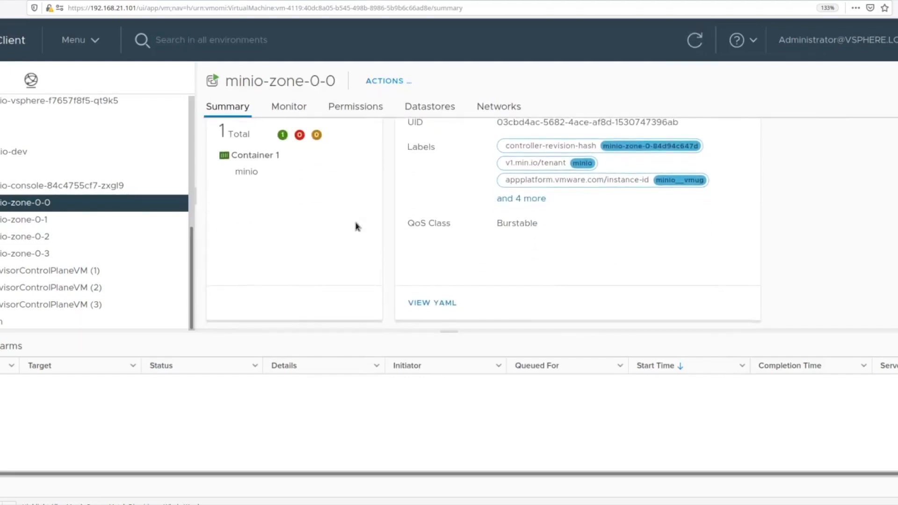
scroll("up", 3)
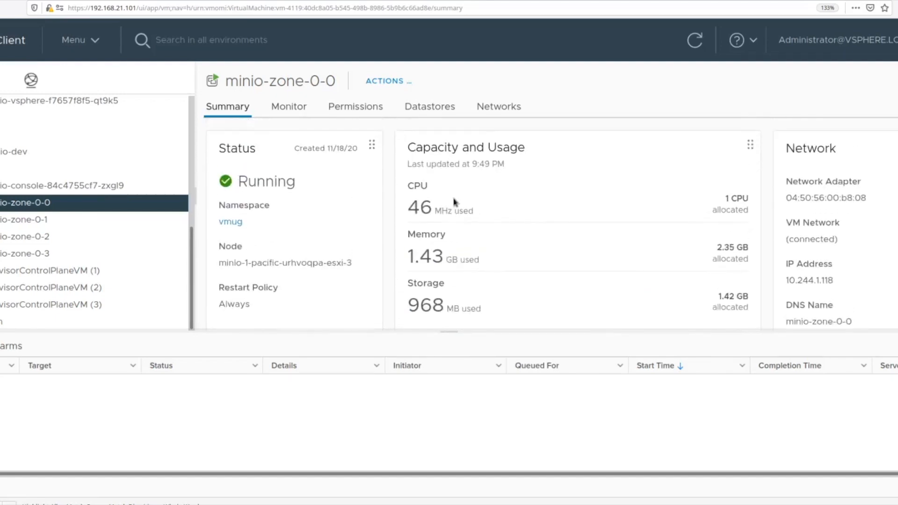
left_click(288, 107)
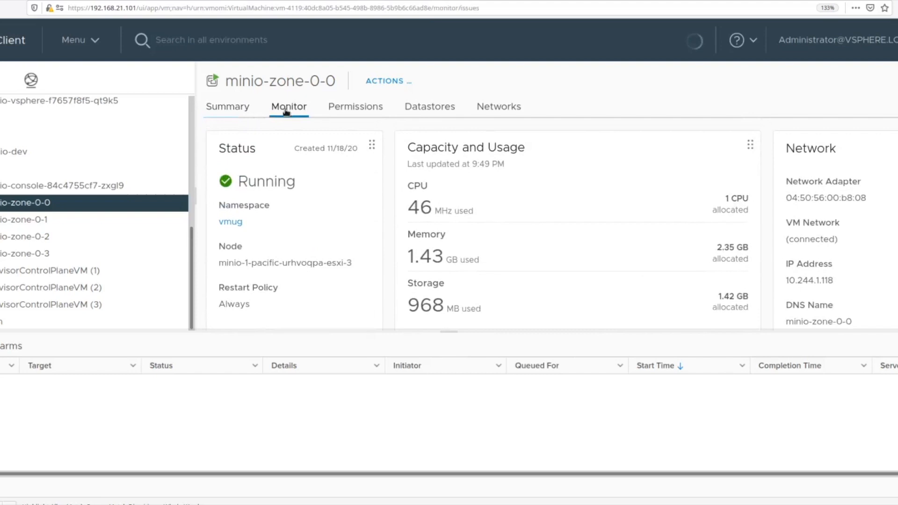
left_click(288, 107)
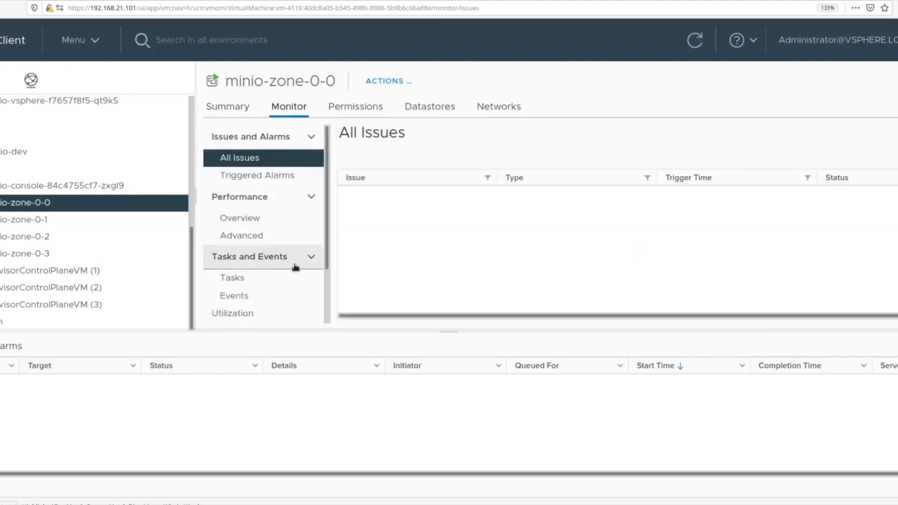
scroll("down", 3)
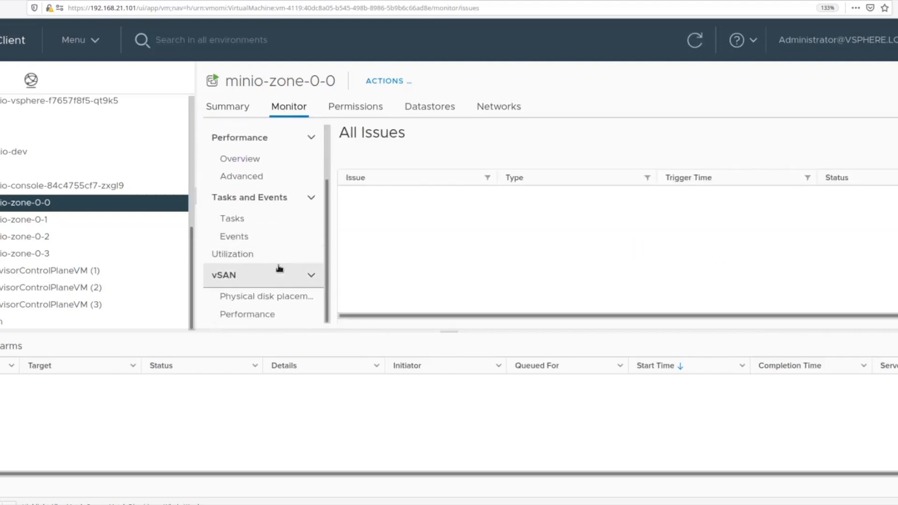
left_click(266, 296)
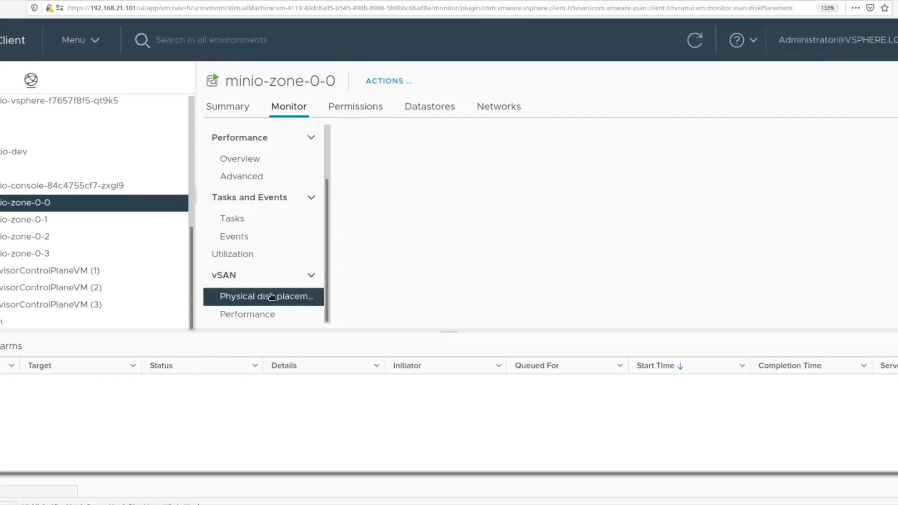
Step: Expand VM home to show the witness on 192.168.21.103 and component on 192.168.21.197
left_click(265, 296)
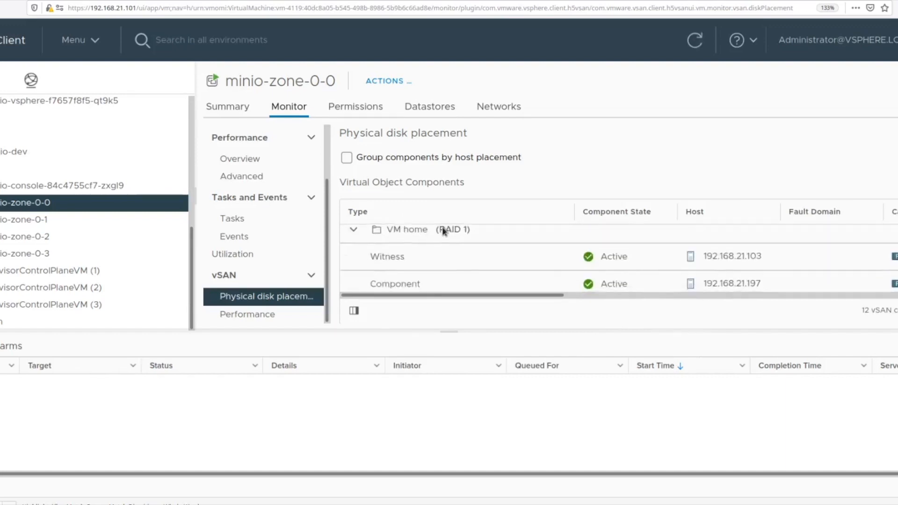
scroll("down", 3)
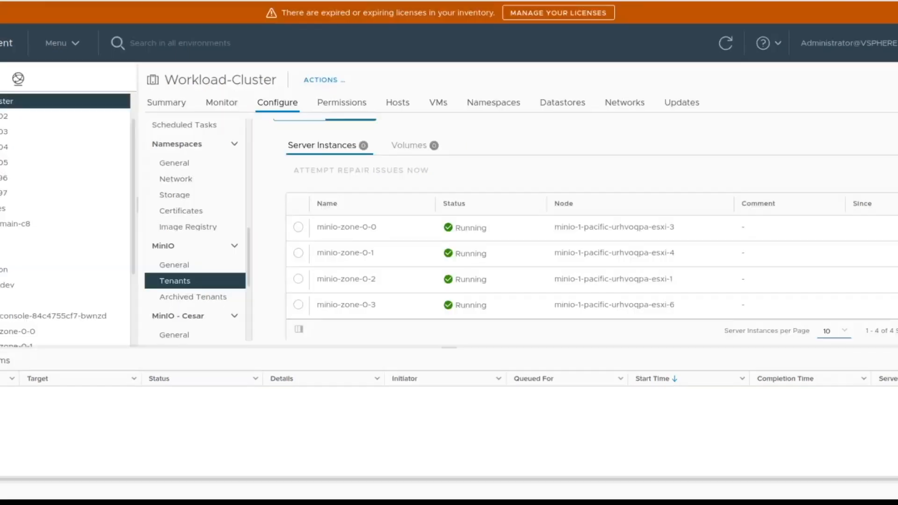
Step: Confirm the four minio-zone-0 server instances are Running, then select the host ending in 96
left_click(346, 226)
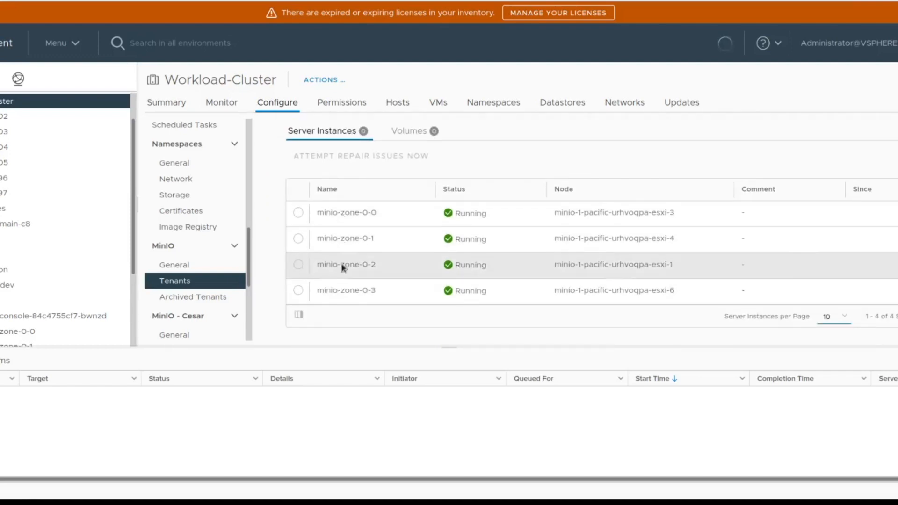
mouse_move(687, 295)
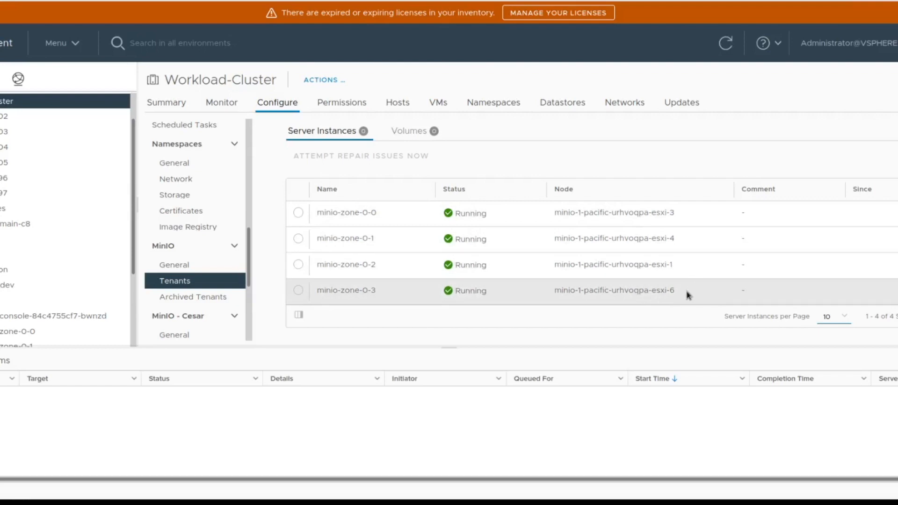
double_click(613, 290)
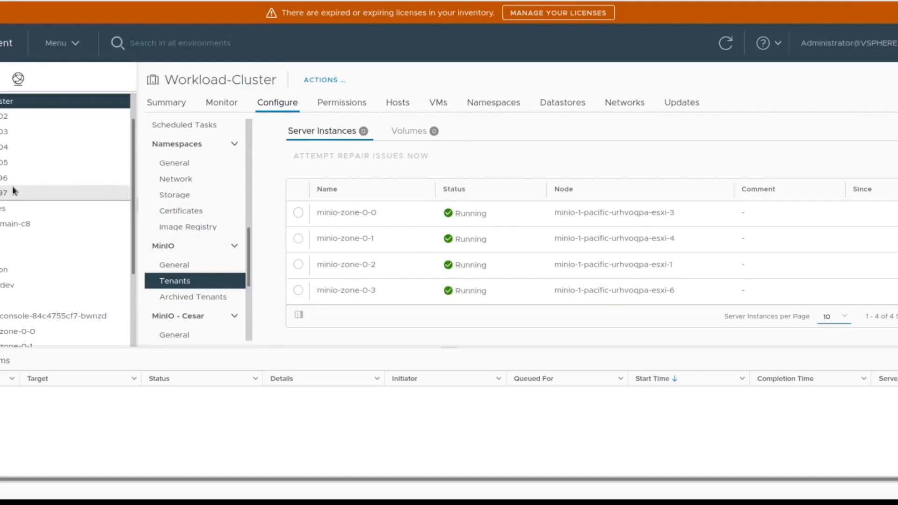
mouse_move(14, 184)
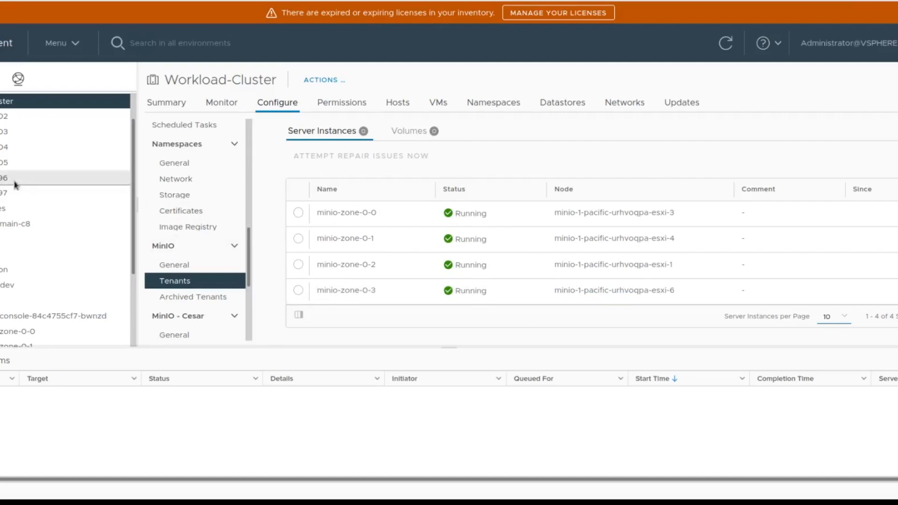
right_click(6, 176)
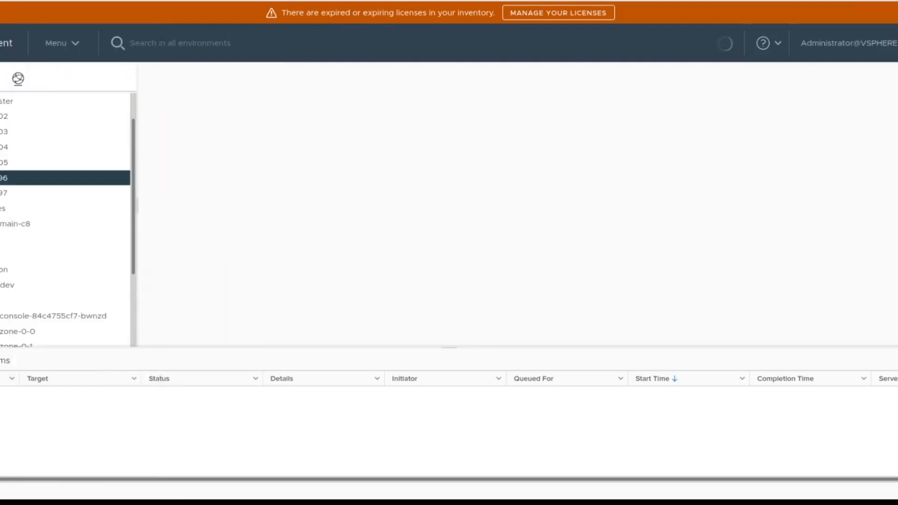
Step: Review the Summary of host 192.168.21.197, node minio-1-pacific-urhvoqpa-esxi-6
left_click(6, 178)
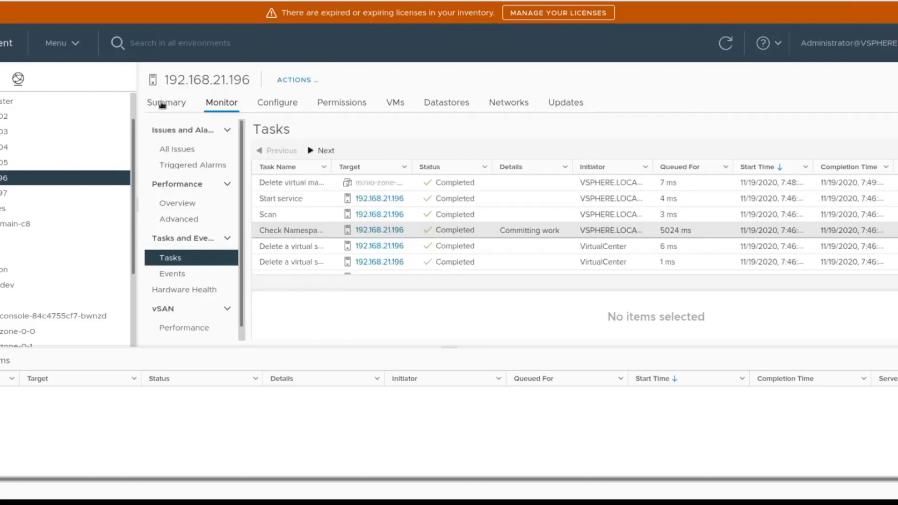
left_click(166, 102)
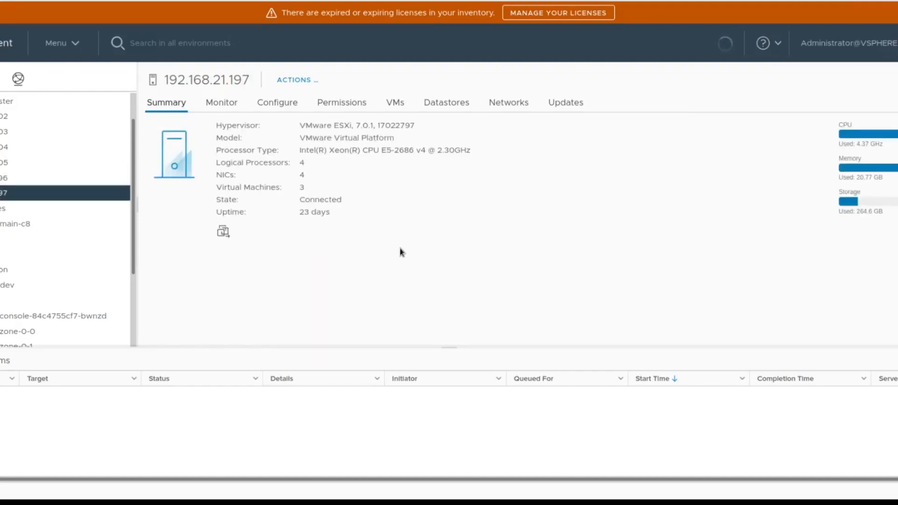
scroll("down", 3)
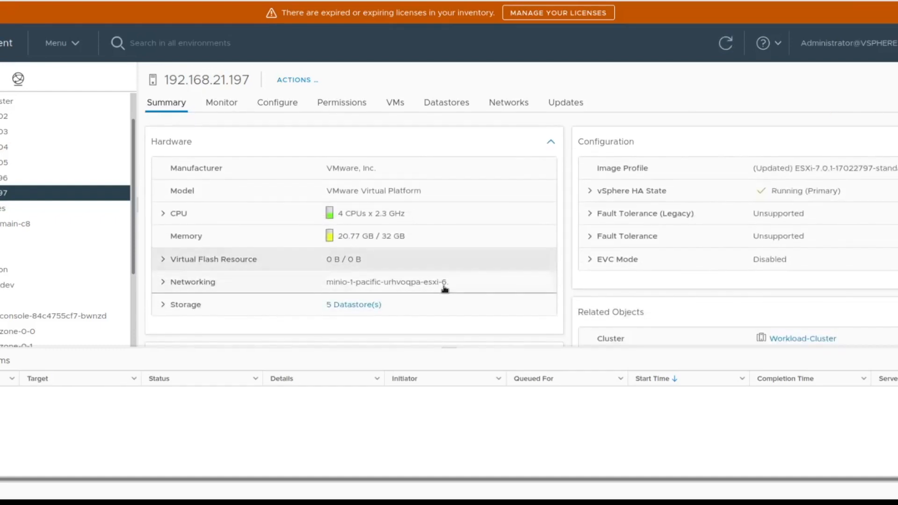
mouse_move(36, 198)
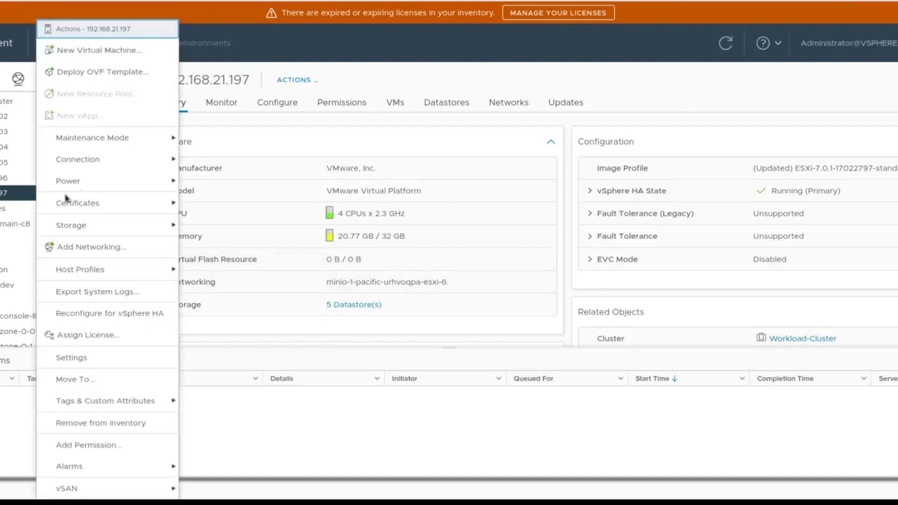
Step: Enter maintenance mode on 192.168.21.197 with Full data migration, accepting the powered-on VMs warning
left_click(92, 138)
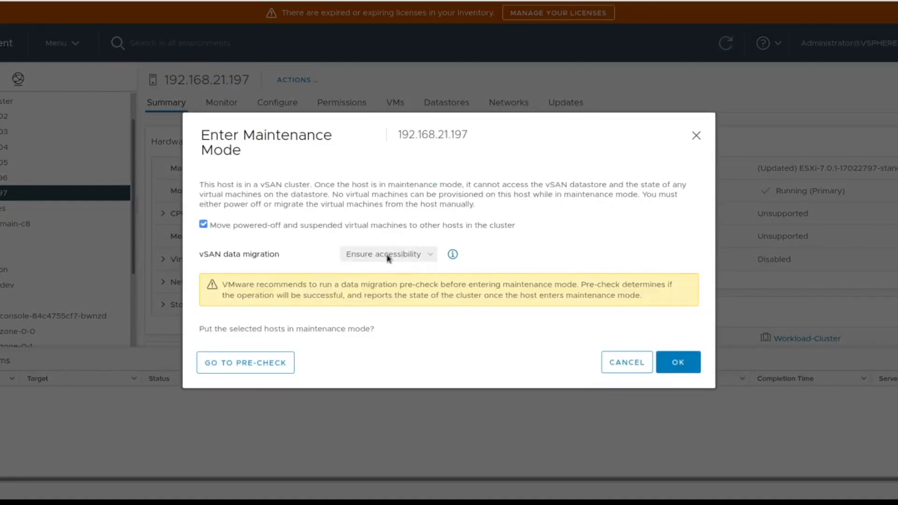
left_click(387, 253)
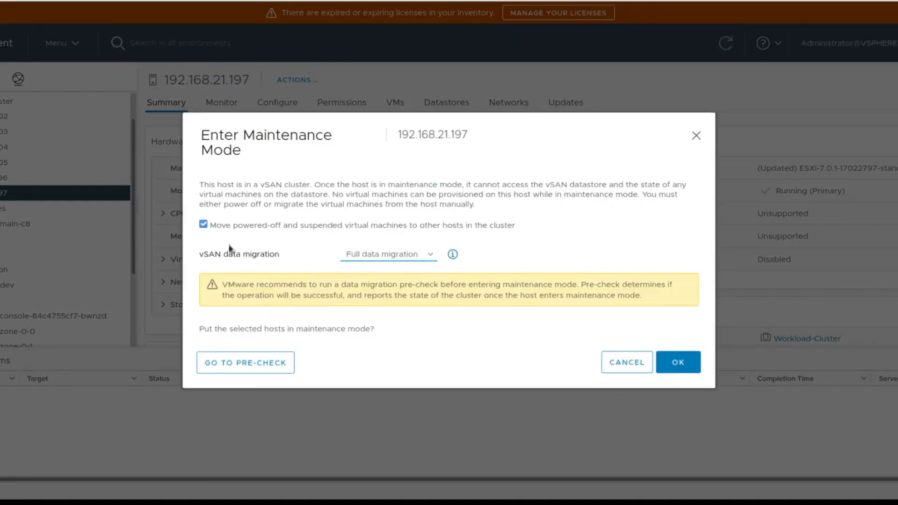
left_click(678, 362)
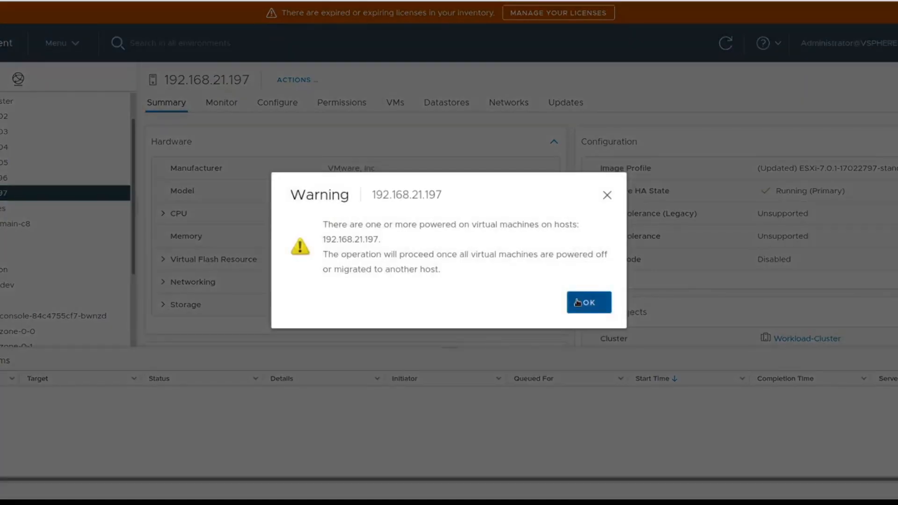
left_click(587, 301)
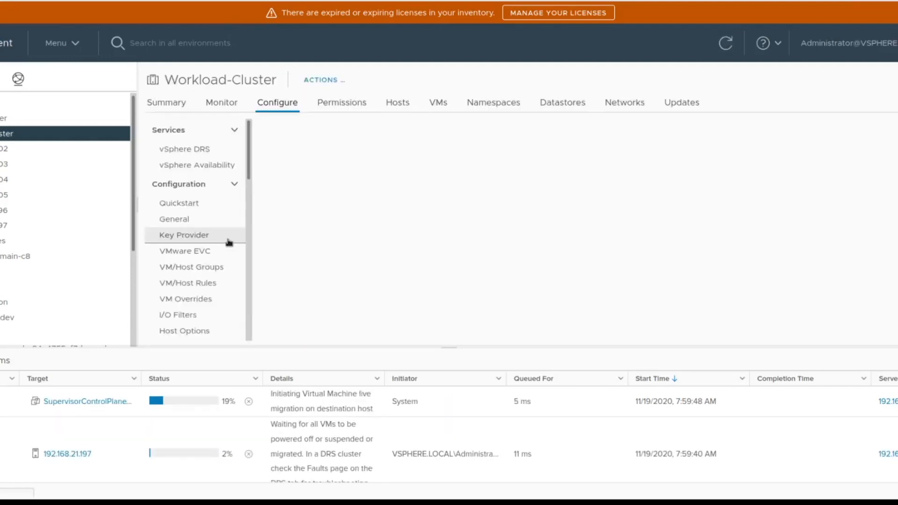
Step: Open the minio tenant's details from Workload-Cluster's MinIO Tenants list
scroll("down", 3)
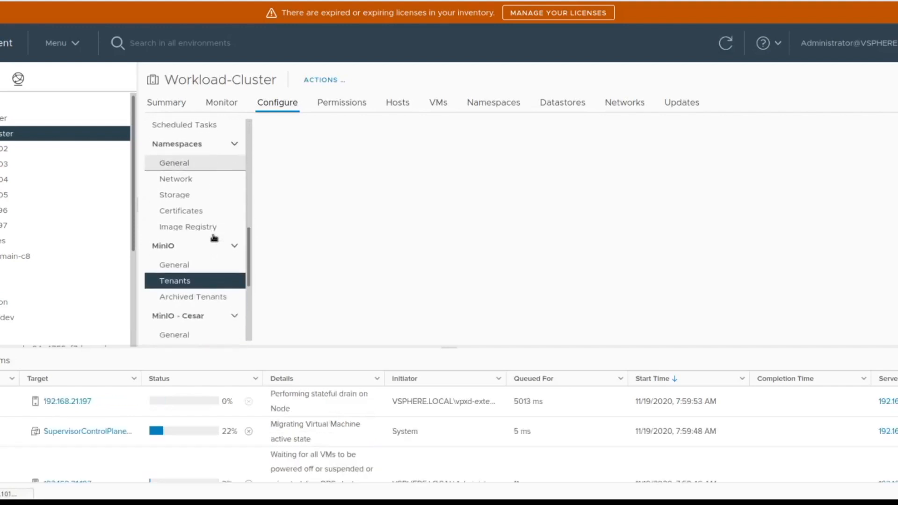
scroll("down", 3)
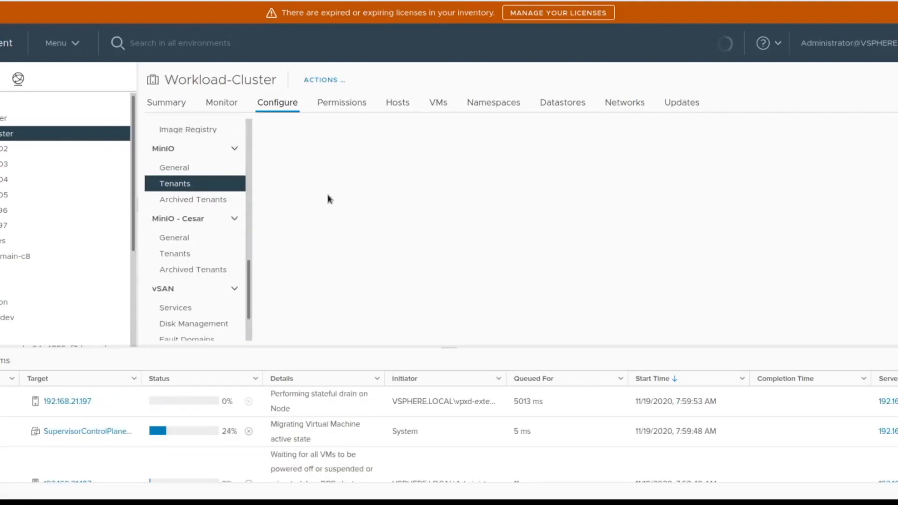
left_click(174, 183)
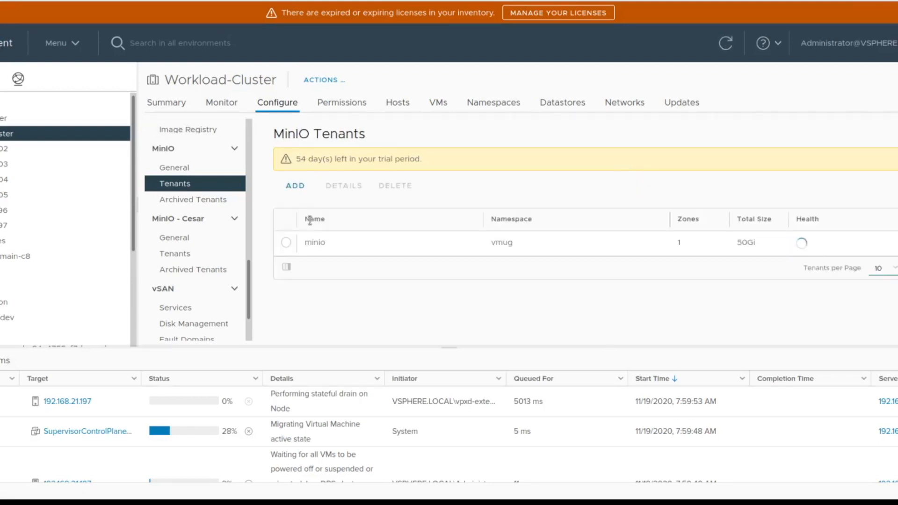
left_click(315, 242)
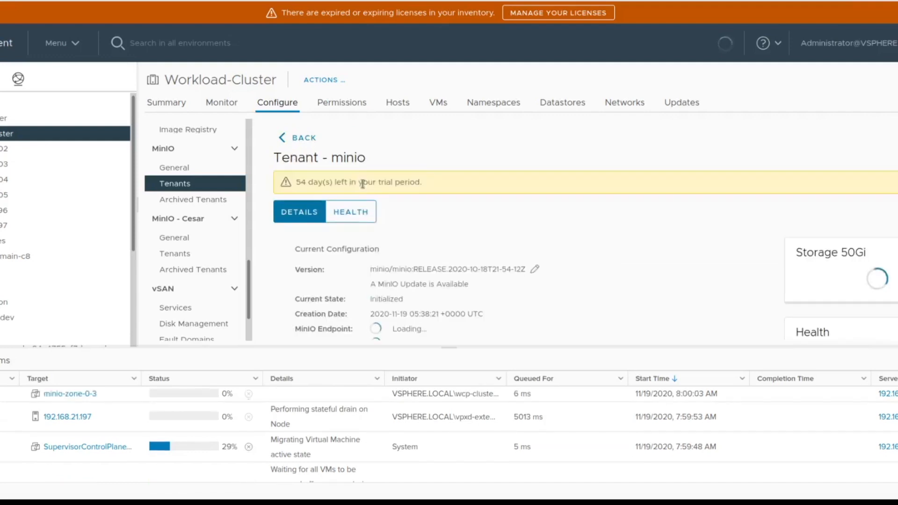
Step: Switch the Tenant - minio page to the HEALTH view
left_click(350, 211)
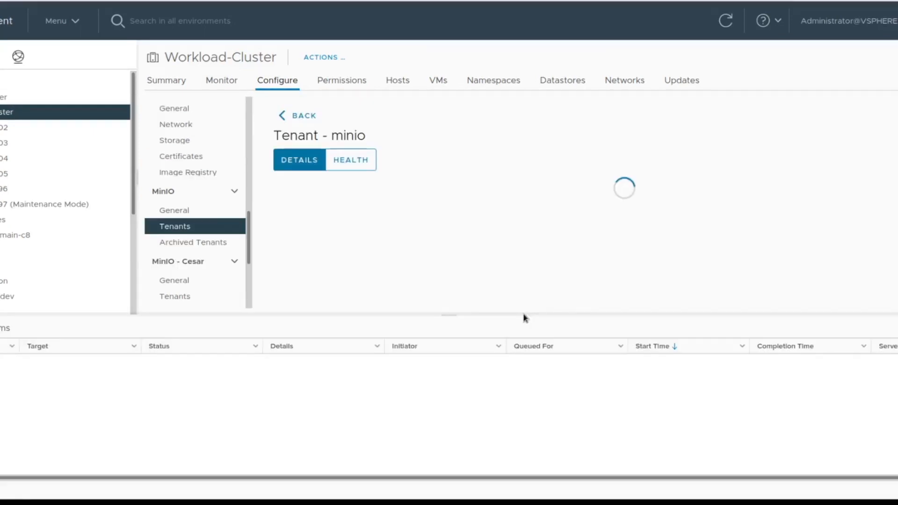
left_click(349, 160)
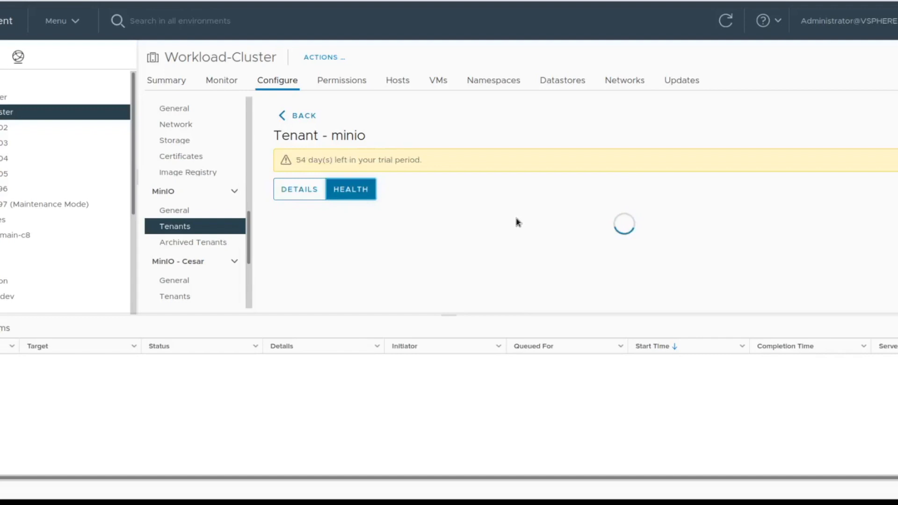